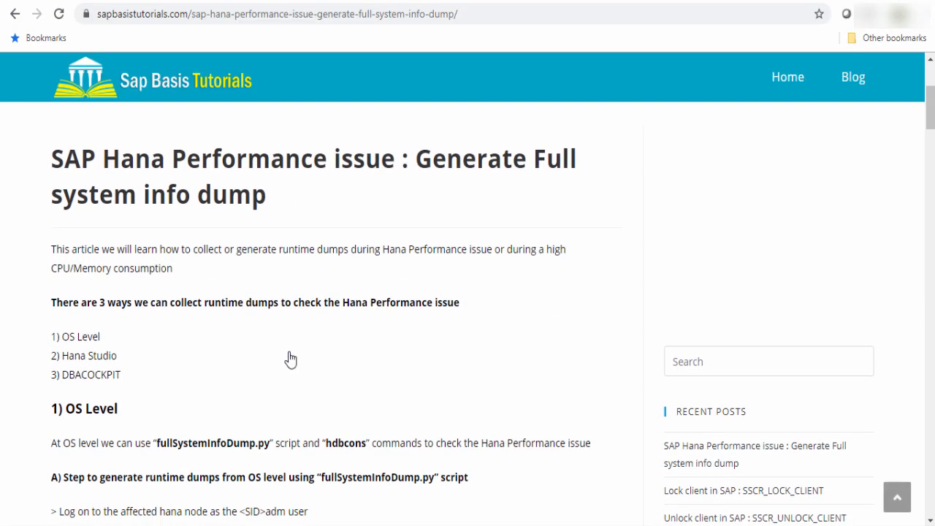
{"action": "mouse_move", "coordinate": [202, 382]}
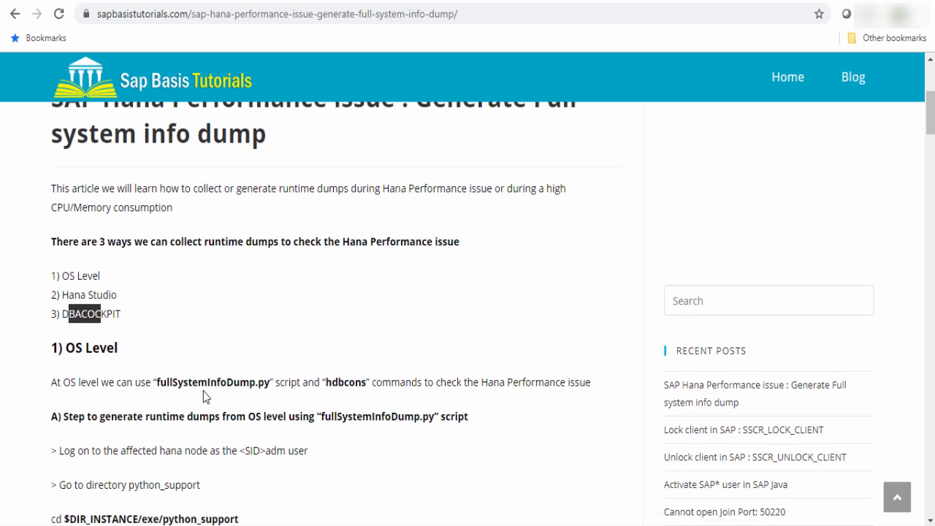
Scroll past the intro to the '1) OS Level' fullSystemInfoDump.py steps
{"action": "scroll", "scroll_direction": "down", "scroll_amount": 3}
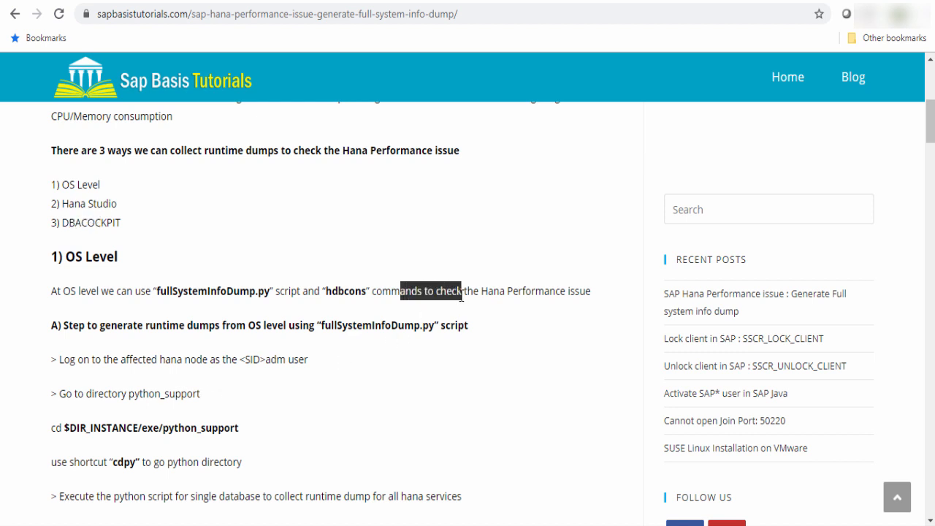
{"action": "scroll", "scroll_direction": "down", "scroll_amount": 3}
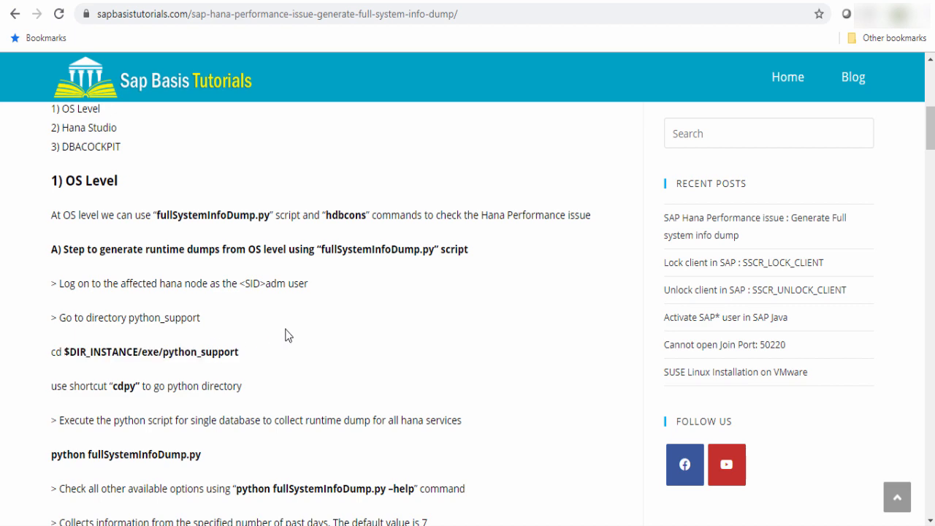
Highlight the single-database python command, then scroll to the -days and -rtedump -sets options
{"action": "scroll", "scroll_direction": "down", "scroll_amount": 3}
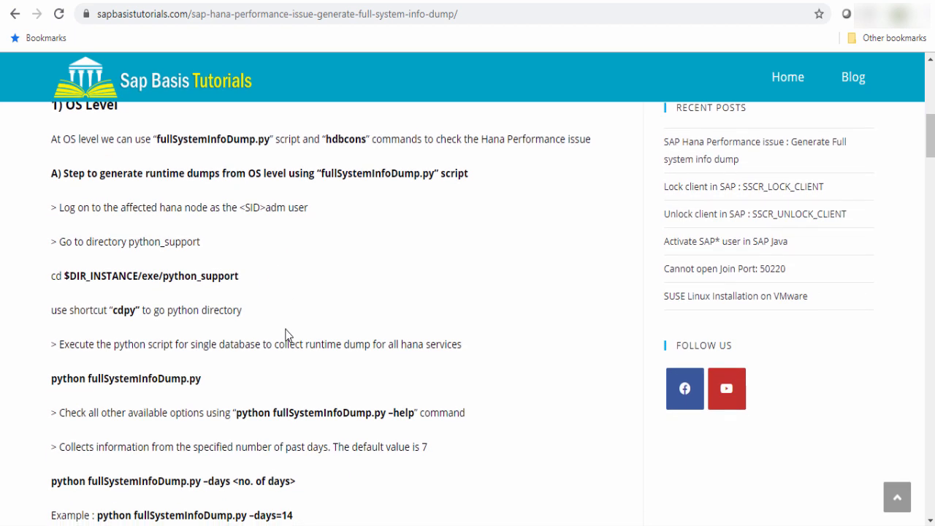
{"action": "mouse_move", "coordinate": [139, 362]}
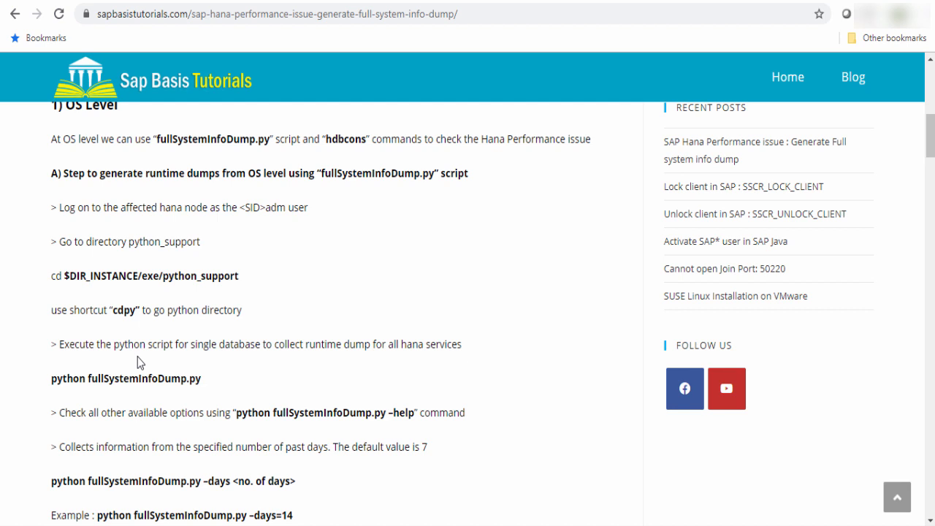
{"action": "mouse_move", "coordinate": [53, 384]}
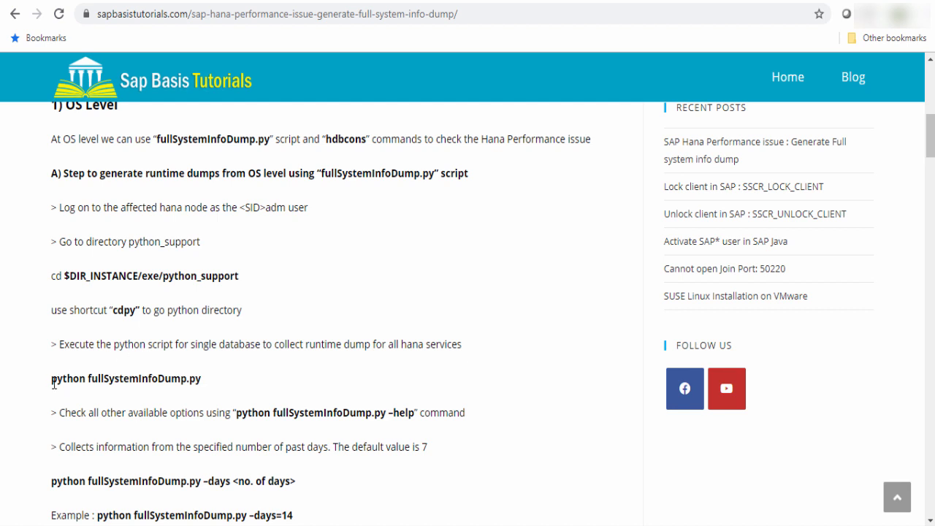
{"action": "left_click_drag", "start_coordinate": [50, 378], "coordinate": [143, 379]}
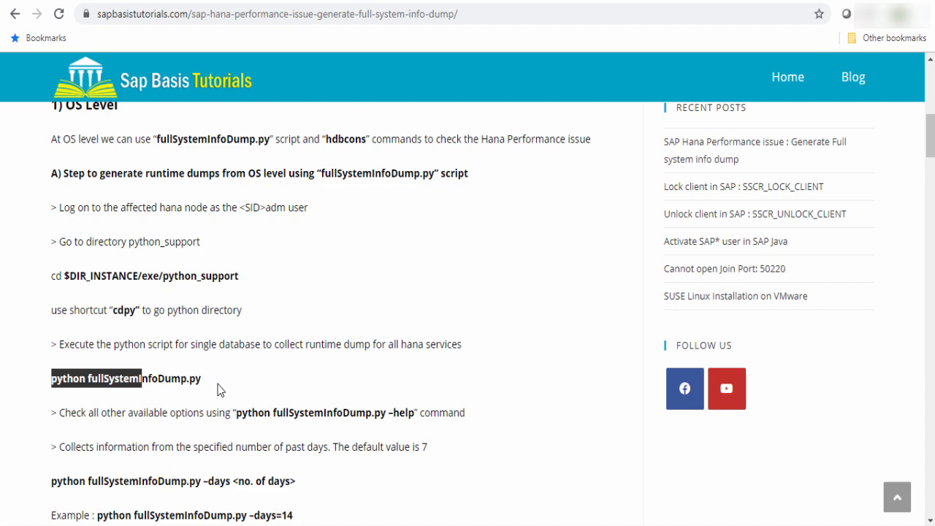
{"action": "left_click", "coordinate": [220, 390]}
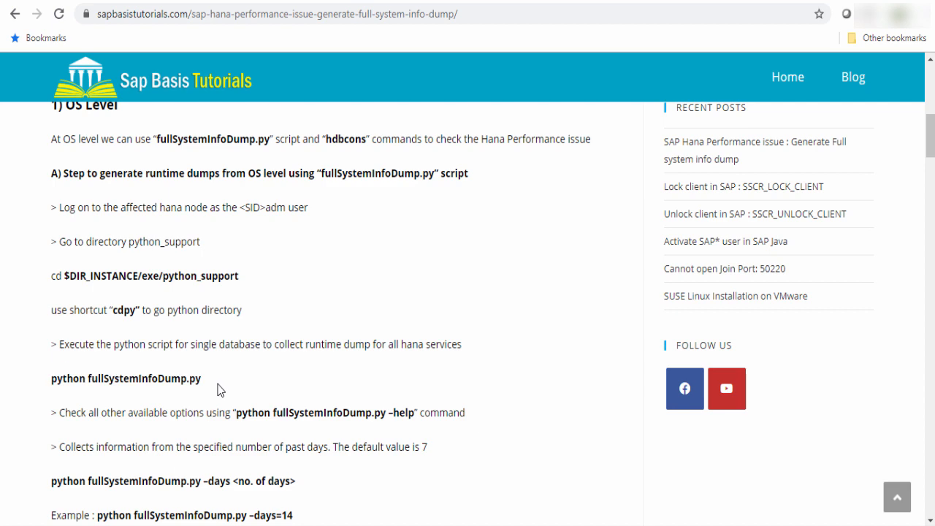
{"action": "scroll", "scroll_direction": "down", "scroll_amount": 3}
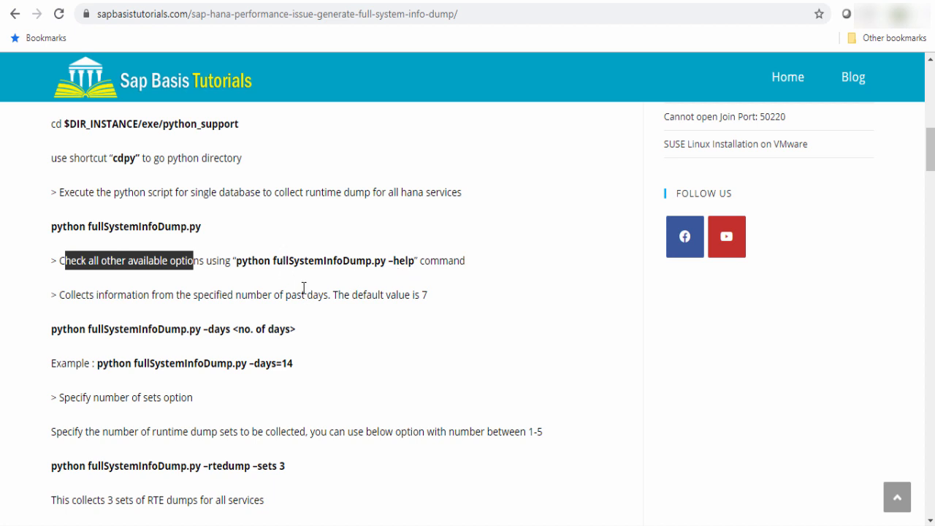
{"action": "mouse_move", "coordinate": [206, 329]}
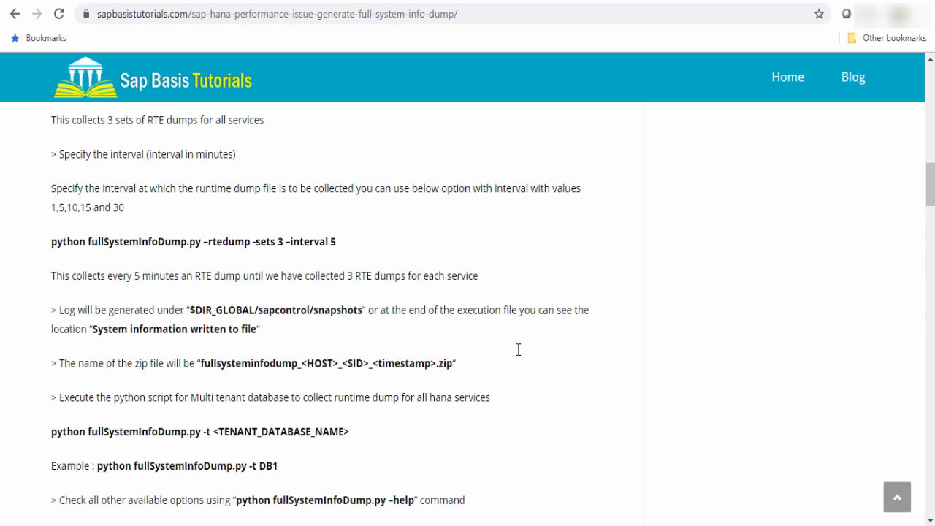
Highlight the '-t DB1' example command, then scroll to the DB1 -days, -sets and -interval examples
{"action": "scroll", "scroll_direction": "down", "scroll_amount": 3}
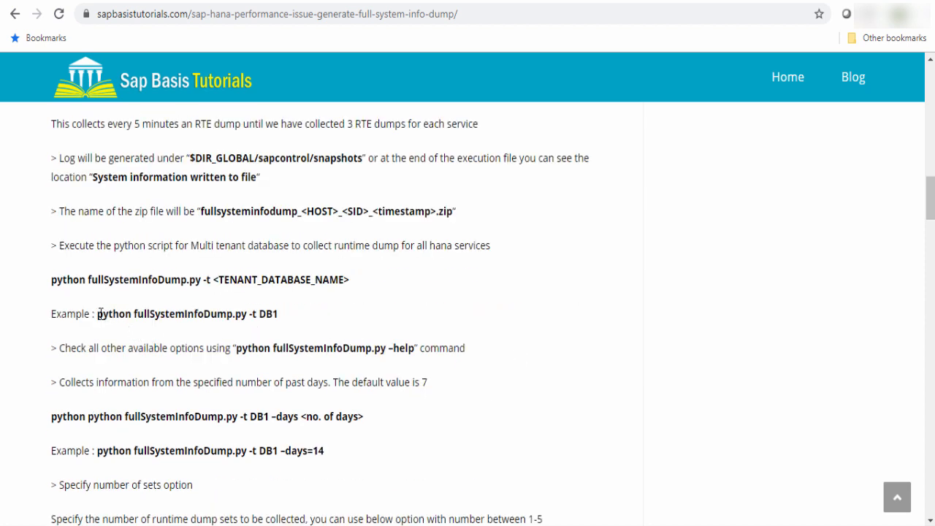
{"action": "left_click_drag", "start_coordinate": [97, 313], "coordinate": [207, 312]}
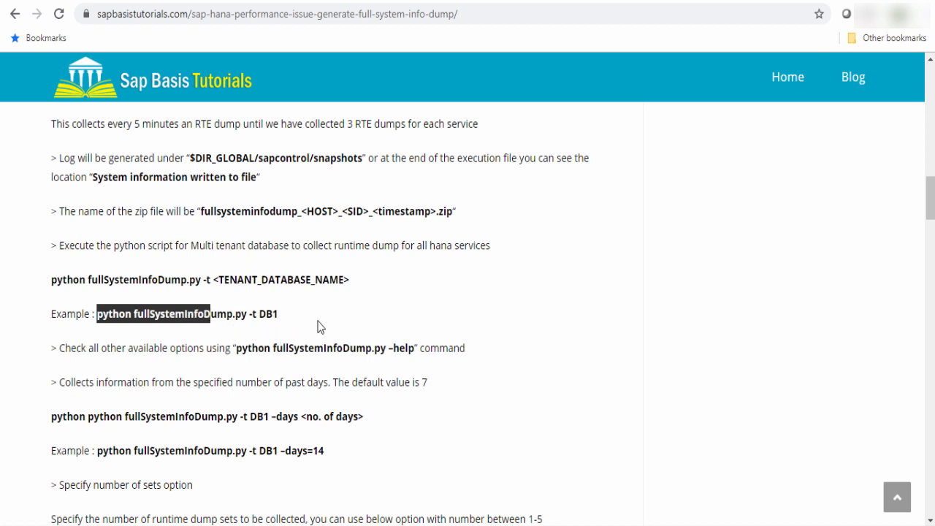
{"action": "mouse_move", "coordinate": [254, 314]}
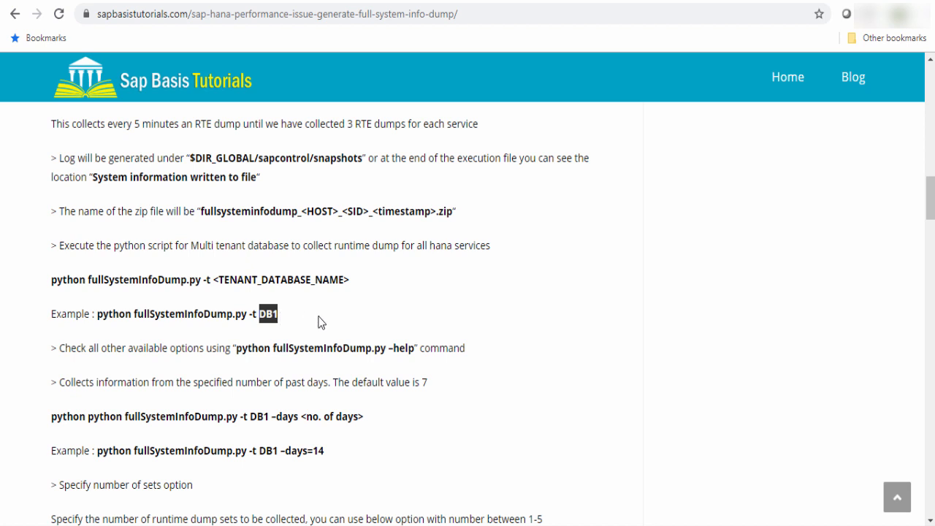
{"action": "left_click", "coordinate": [320, 321]}
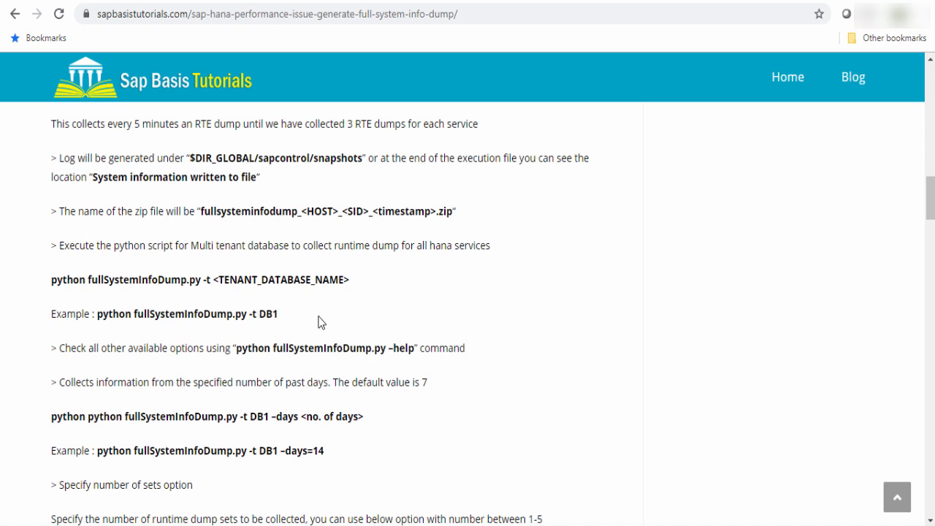
{"action": "scroll", "scroll_direction": "down", "scroll_amount": 3}
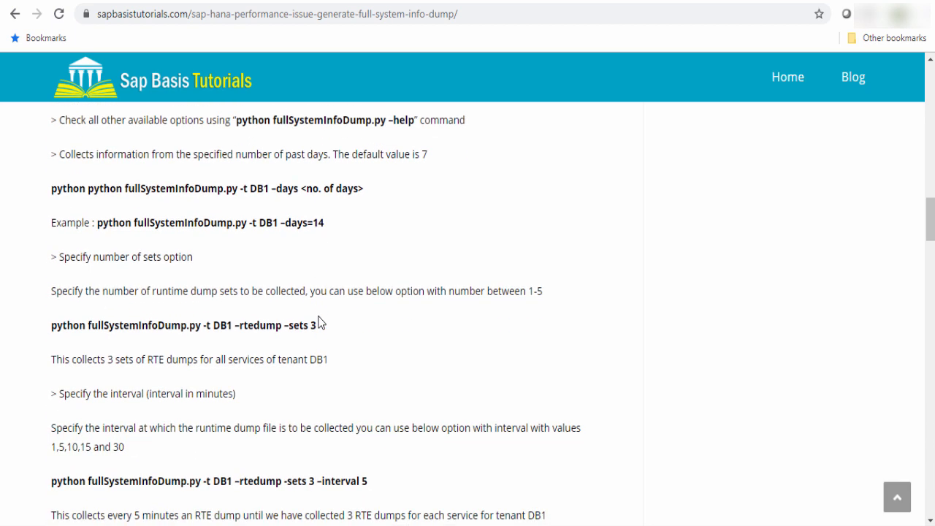
Scroll down and highlight SYSTEMDB in the system database dump command
{"action": "scroll", "scroll_direction": "down", "scroll_amount": 3}
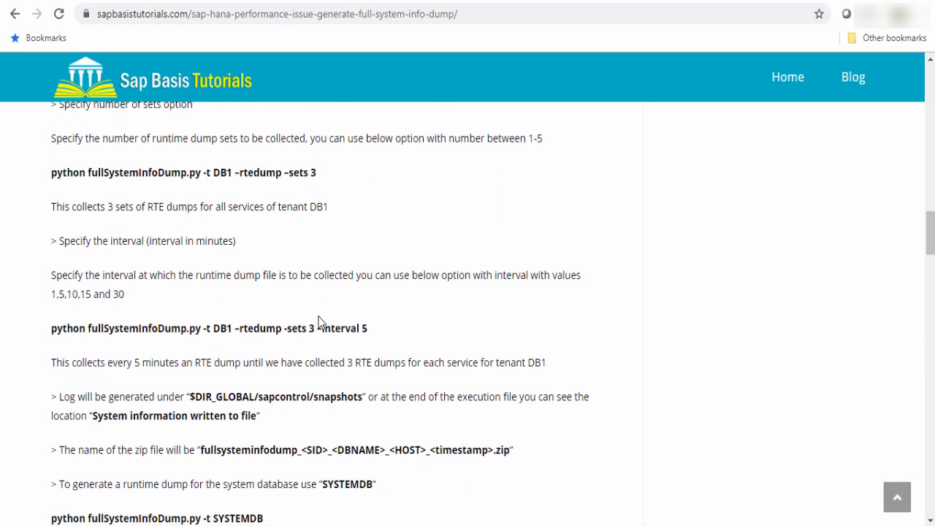
{"action": "scroll", "scroll_direction": "down", "scroll_amount": 3}
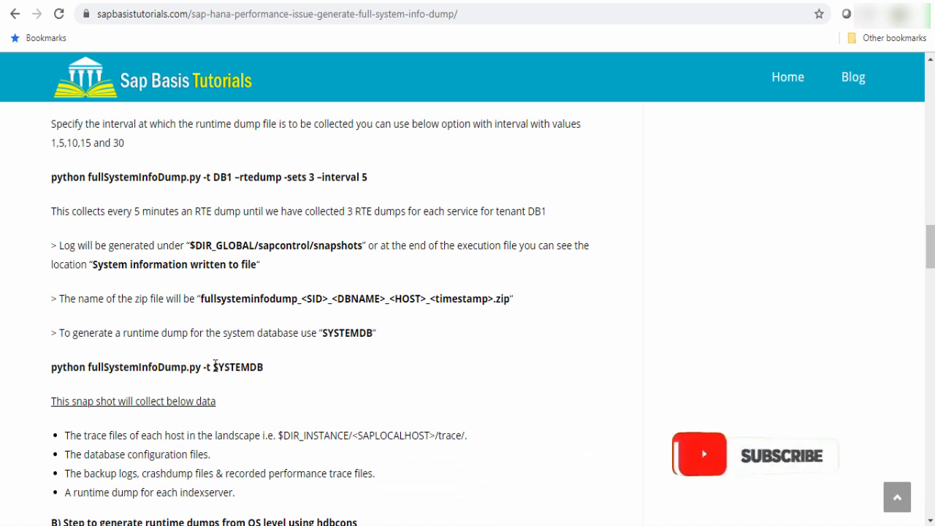
{"action": "double_click", "coordinate": [241, 366]}
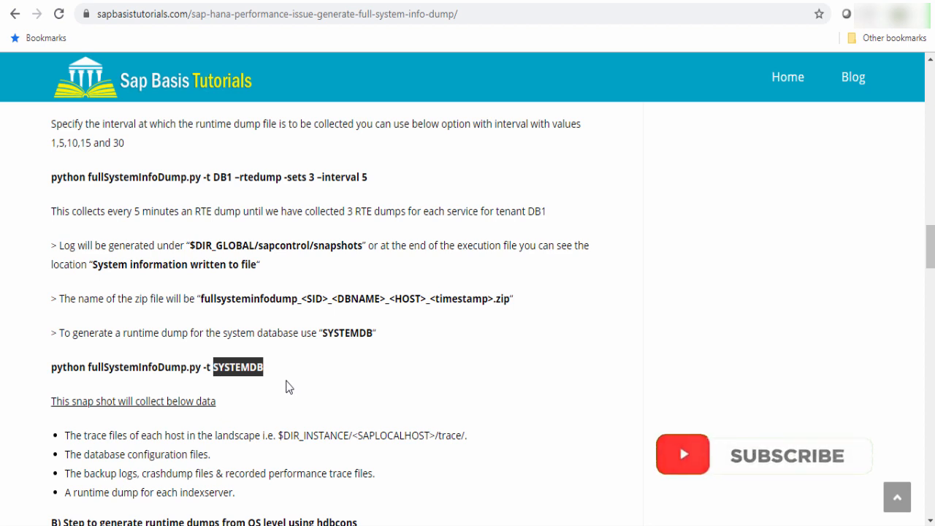
{"action": "double_click", "coordinate": [122, 368]}
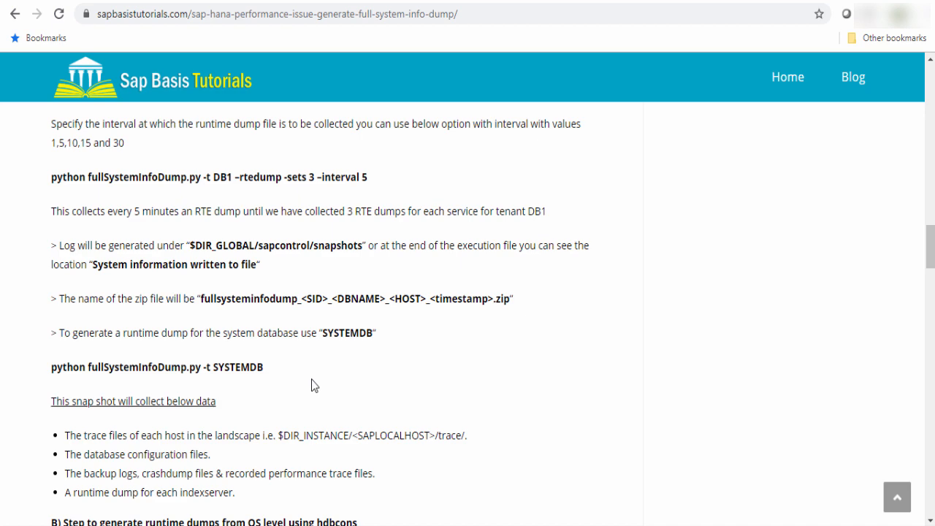
Revisit the zip name sentence, emphasising its host and timestamp part, before the hdbcons section
{"action": "scroll", "scroll_direction": "up", "scroll_amount": 3}
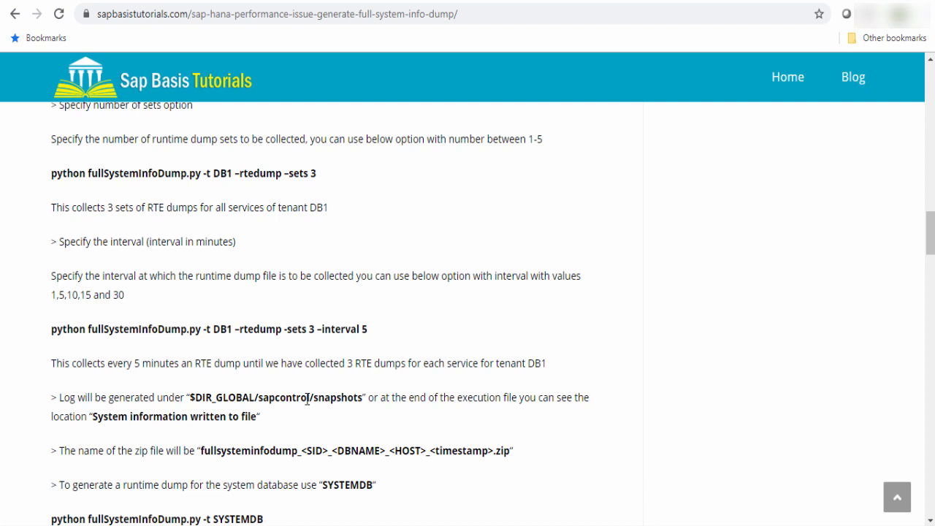
{"action": "scroll", "scroll_direction": "down", "scroll_amount": 3}
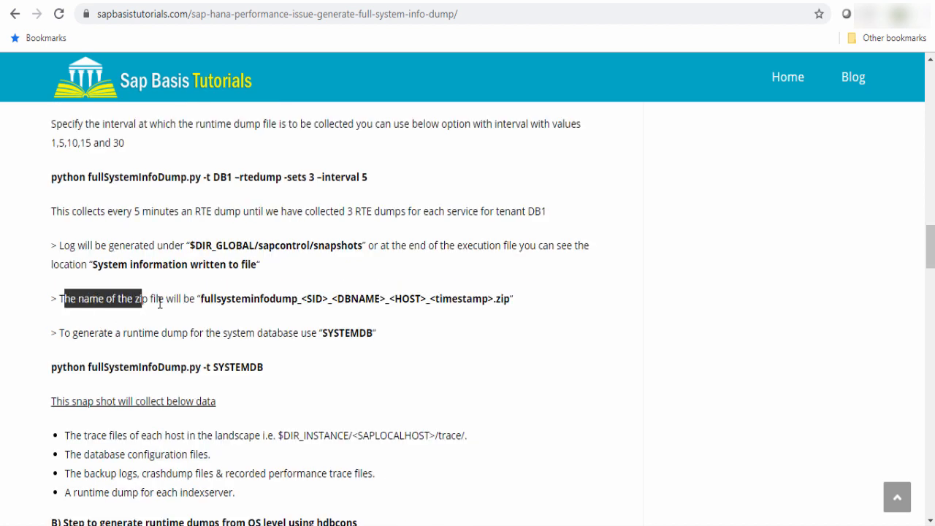
{"action": "double_click", "coordinate": [245, 298]}
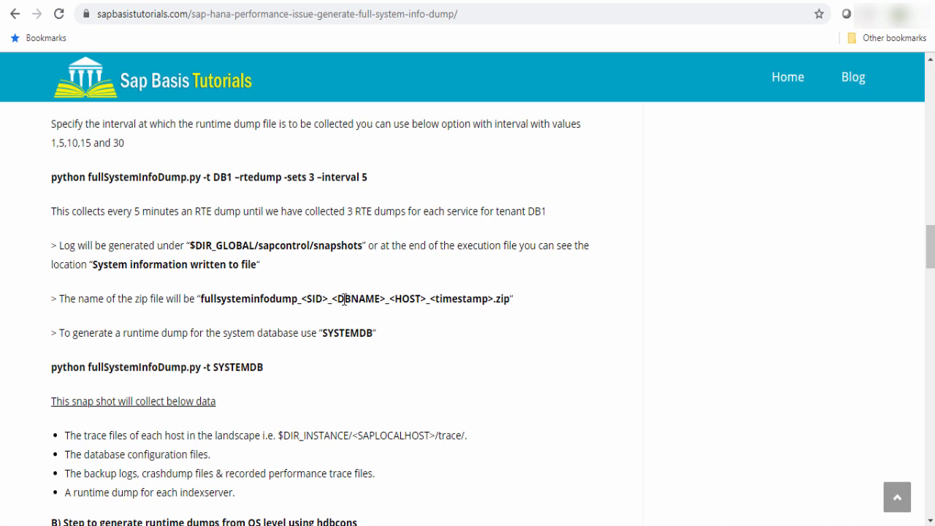
{"action": "double_click", "coordinate": [476, 298]}
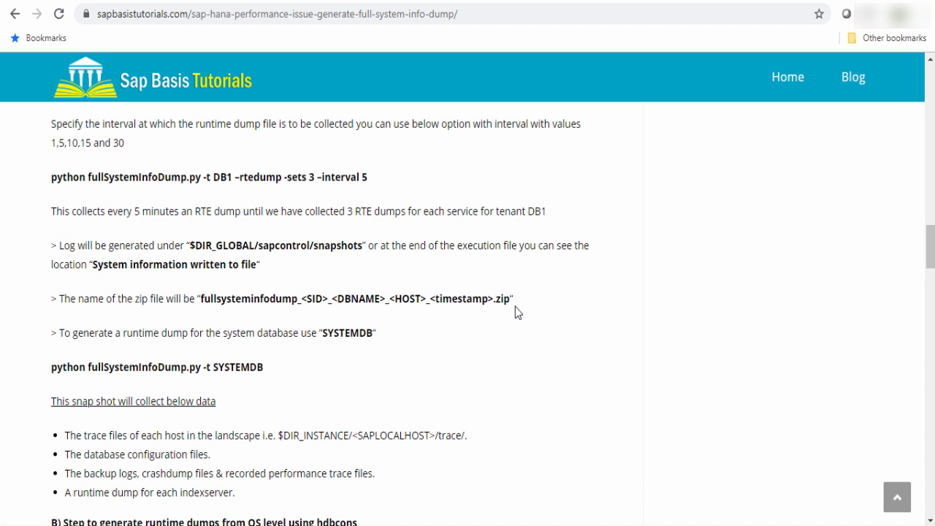
{"action": "left_click_drag", "start_coordinate": [380, 298], "coordinate": [512, 298]}
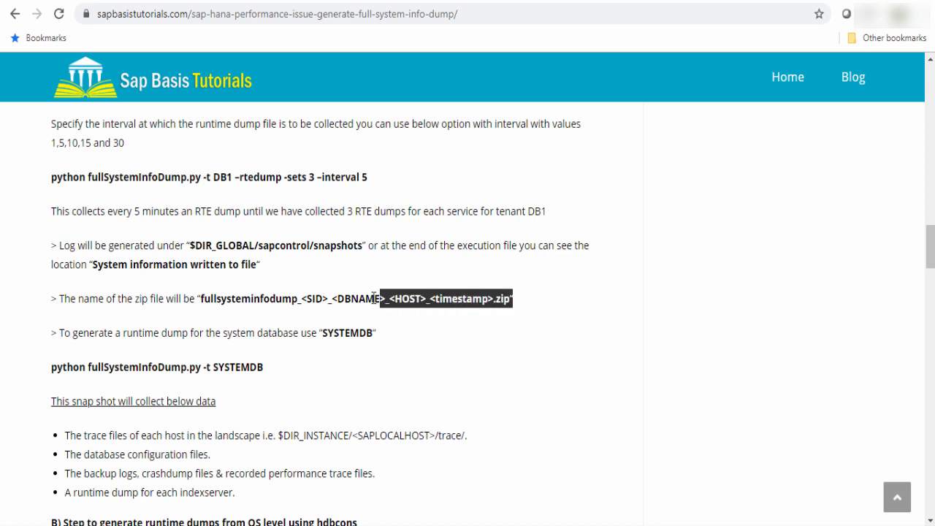
{"action": "left_click", "coordinate": [427, 337]}
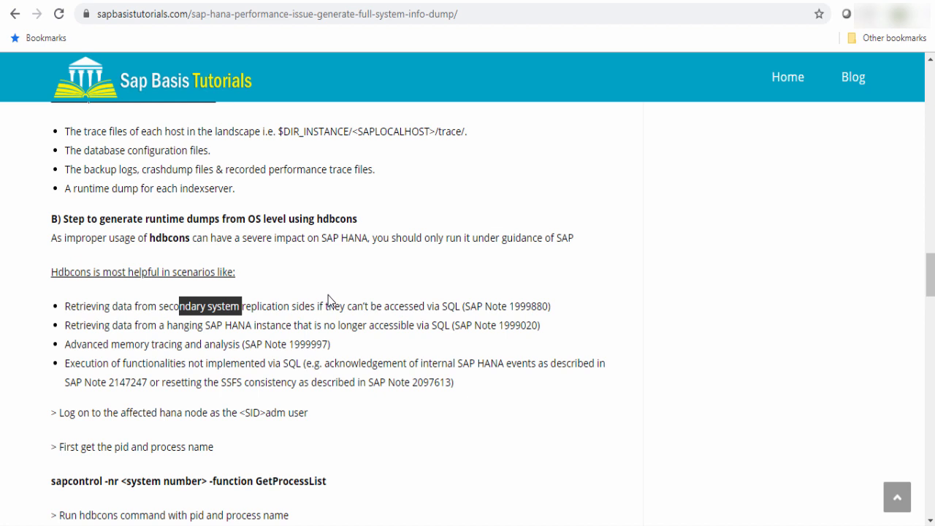
Scroll into the hdbcons steps, emphasising the hdbcons -p syntax and the sapcontrol command
{"action": "scroll", "scroll_direction": "down", "scroll_amount": 3}
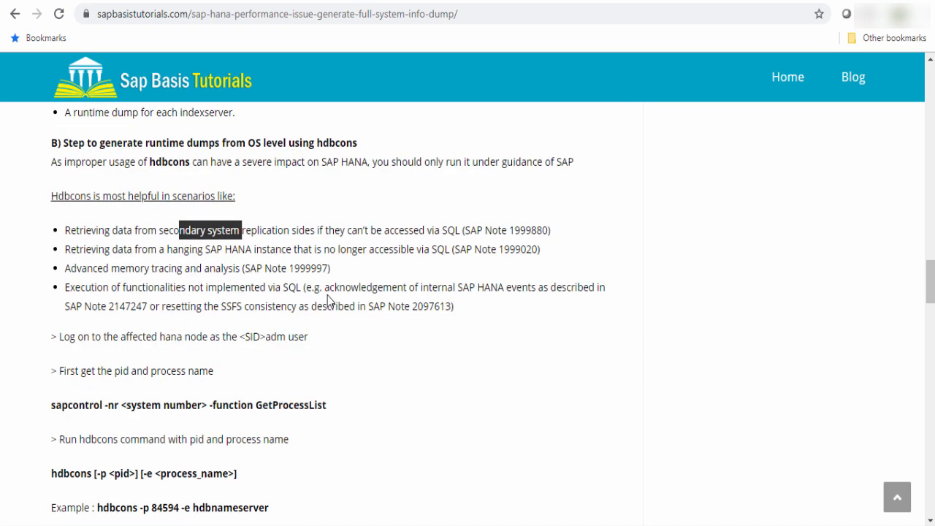
{"action": "scroll", "scroll_direction": "down", "scroll_amount": 3}
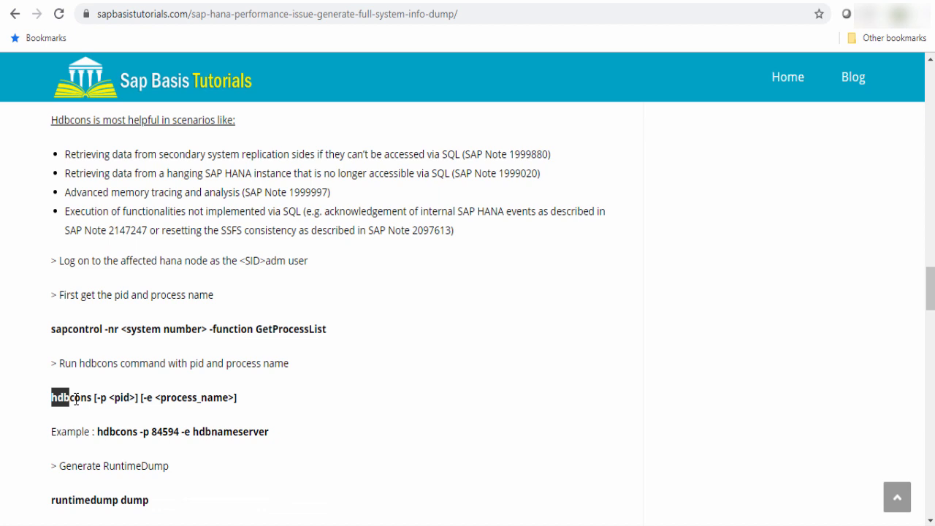
{"action": "double_click", "coordinate": [102, 398]}
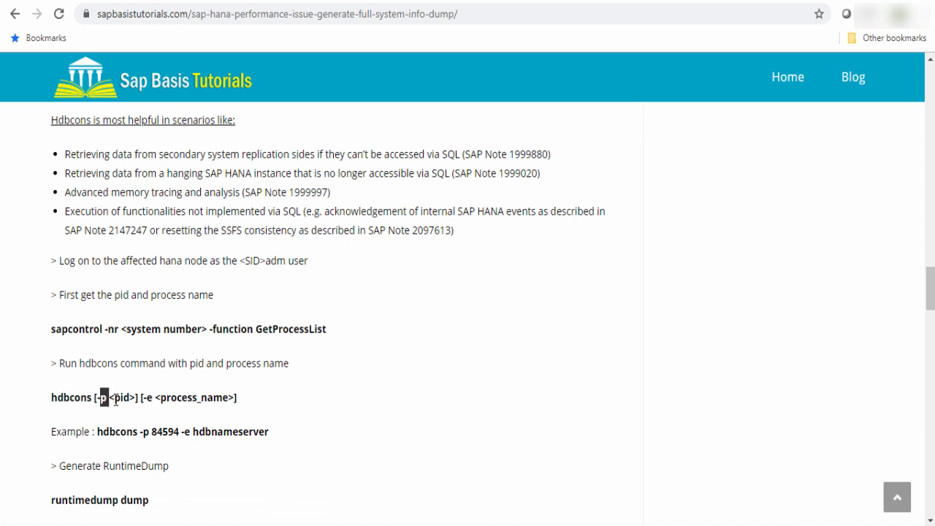
{"action": "double_click", "coordinate": [192, 397]}
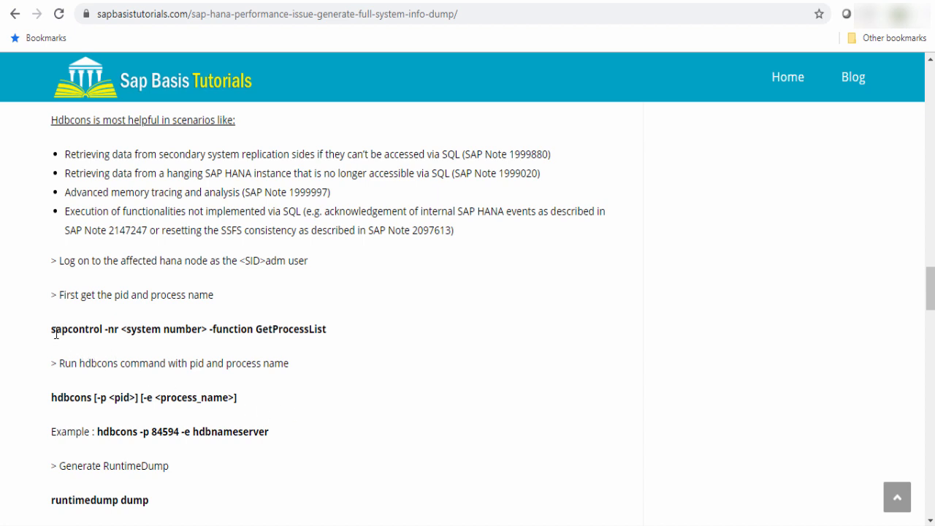
{"action": "double_click", "coordinate": [66, 327]}
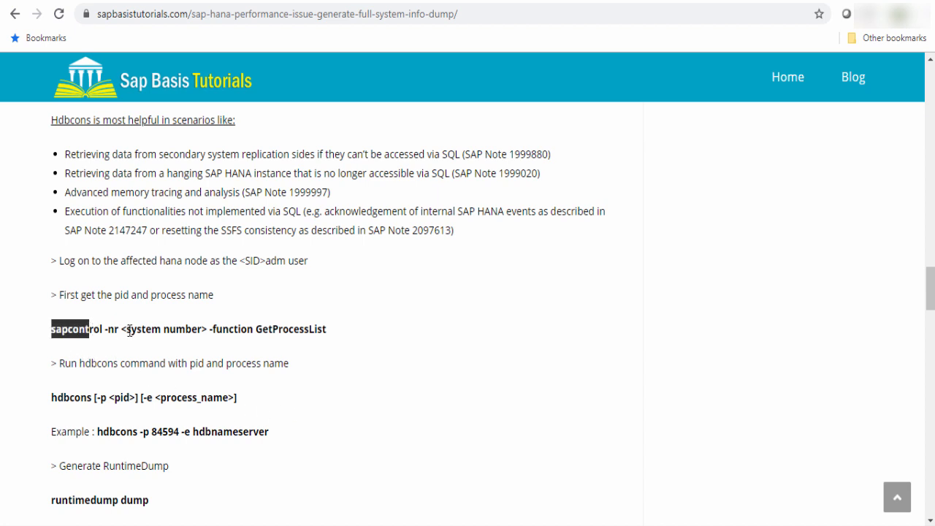
{"action": "mouse_move", "coordinate": [163, 347]}
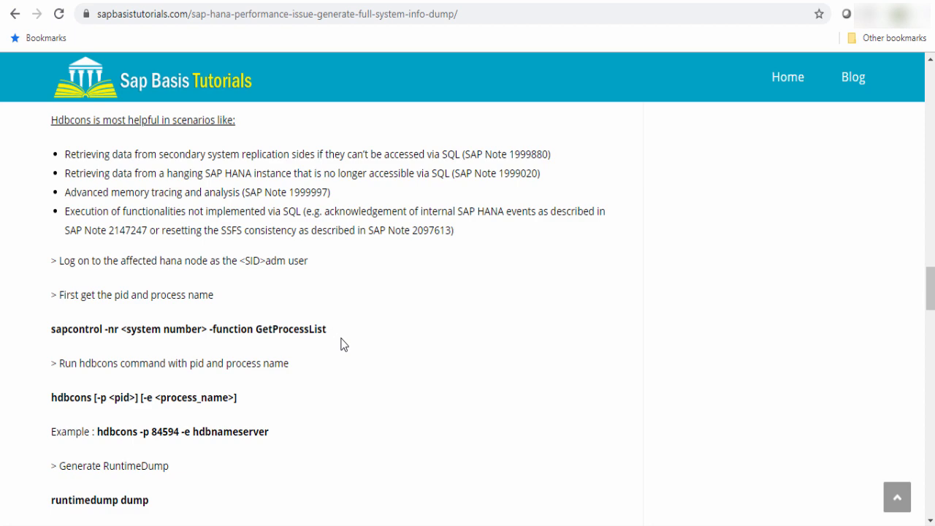
Emphasise the -p <pid> option and scroll on to the '2) SAP HANA Studio' heading
{"action": "scroll", "scroll_direction": "down", "scroll_amount": 3}
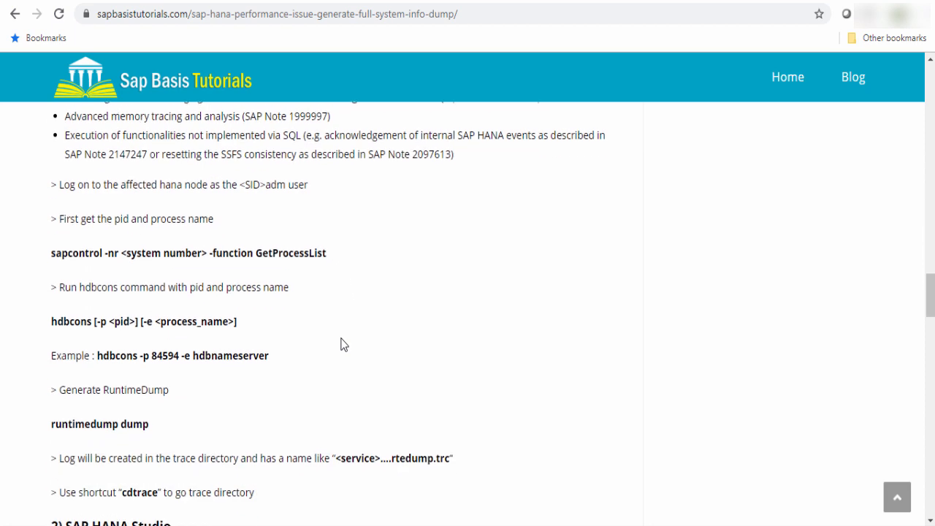
{"action": "scroll", "scroll_direction": "down", "scroll_amount": 3}
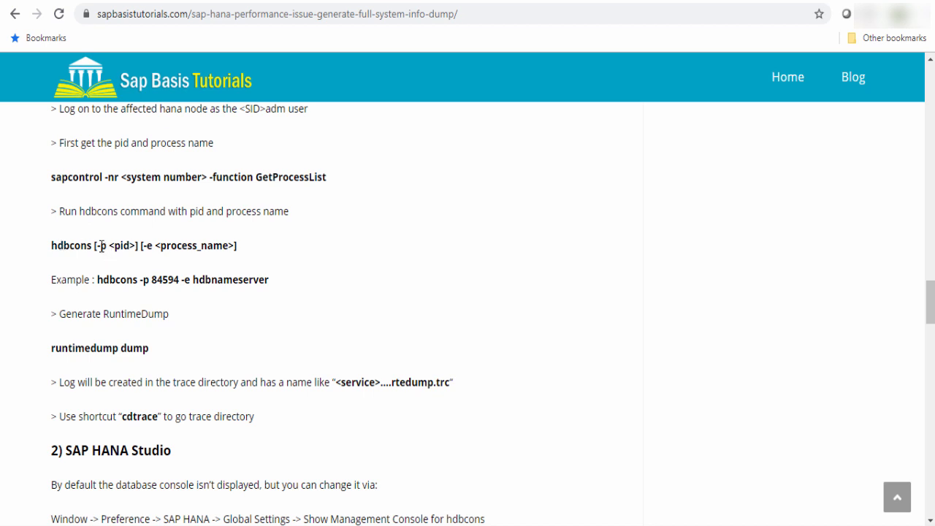
{"action": "double_click", "coordinate": [114, 245]}
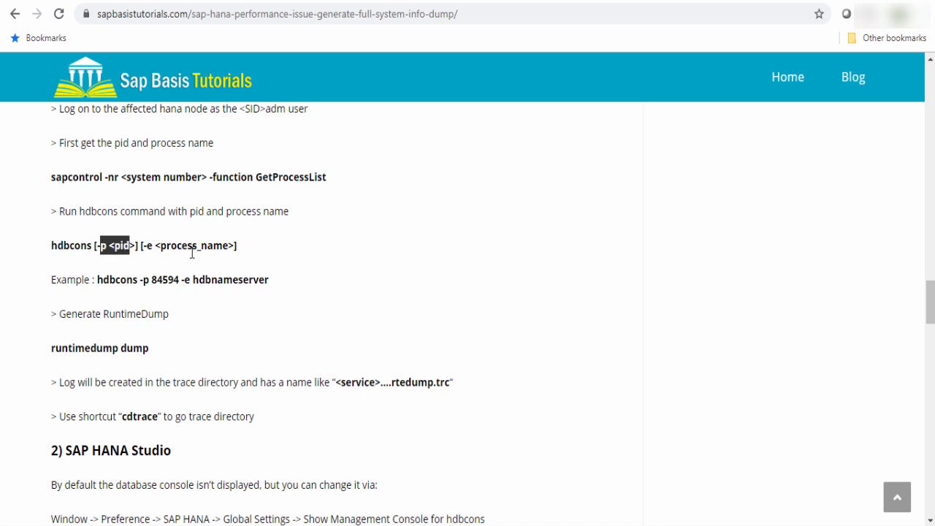
{"action": "mouse_move", "coordinate": [152, 287]}
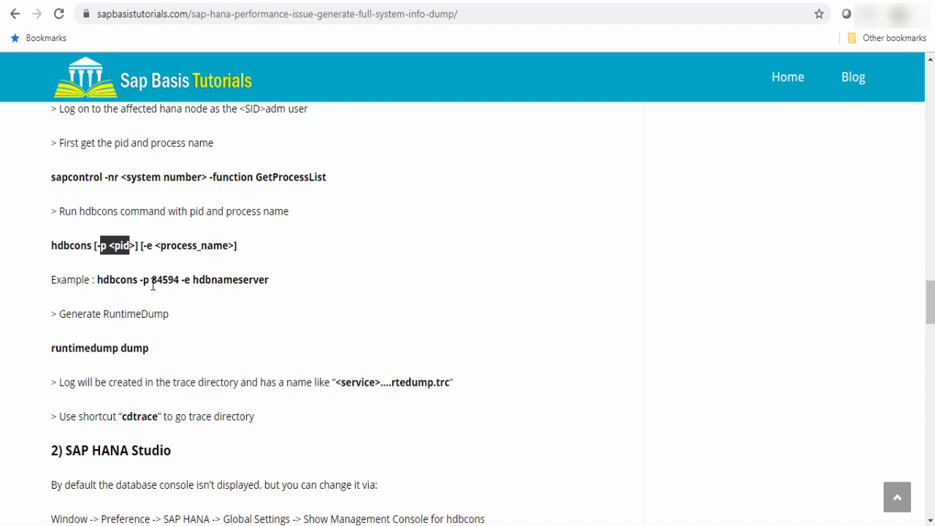
{"action": "scroll", "scroll_direction": "down", "scroll_amount": 3}
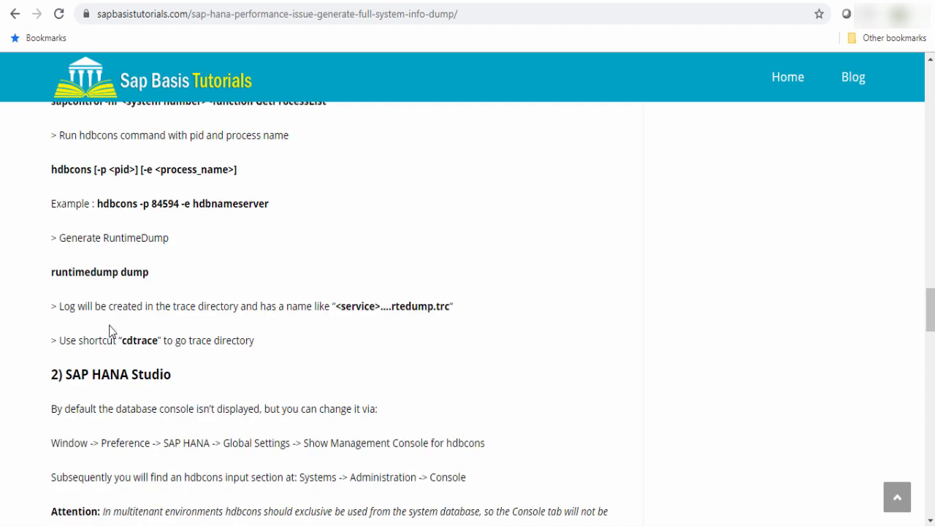
{"action": "mouse_move", "coordinate": [216, 315]}
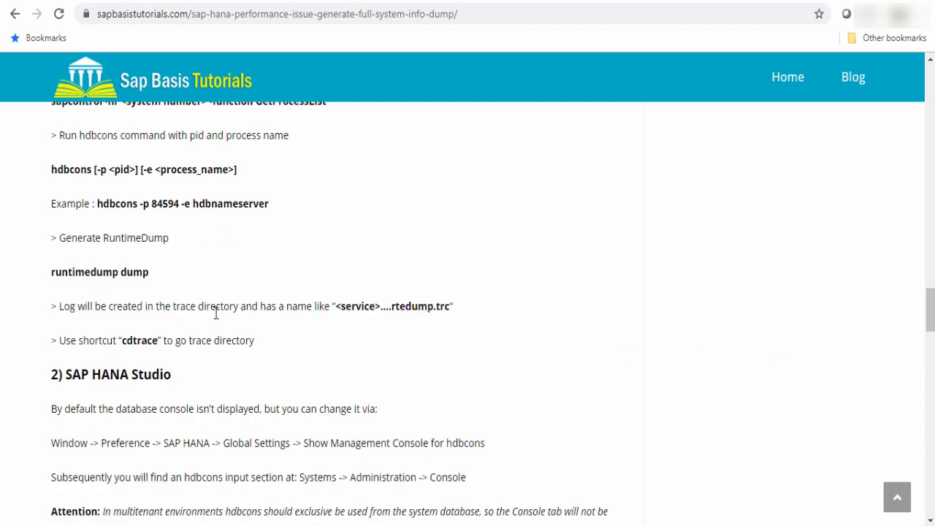
{"action": "mouse_move", "coordinate": [372, 310]}
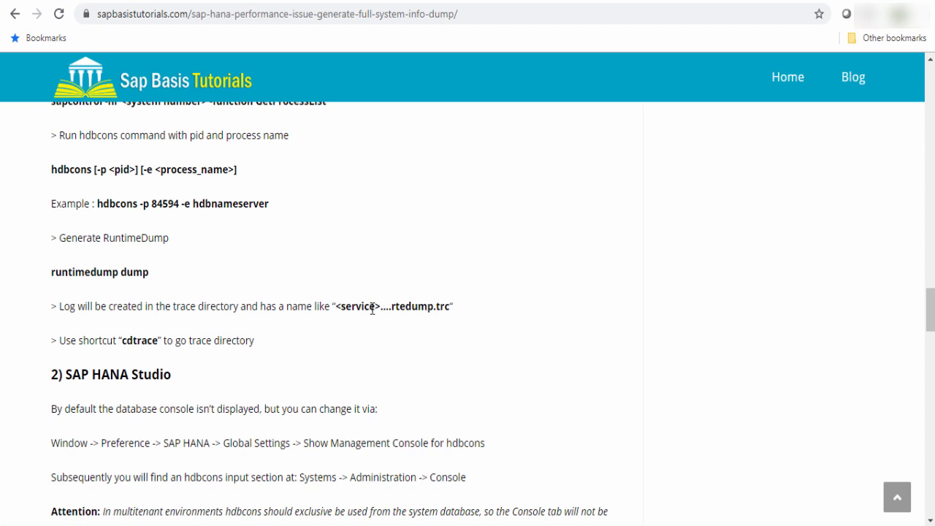
{"action": "mouse_move", "coordinate": [181, 340]}
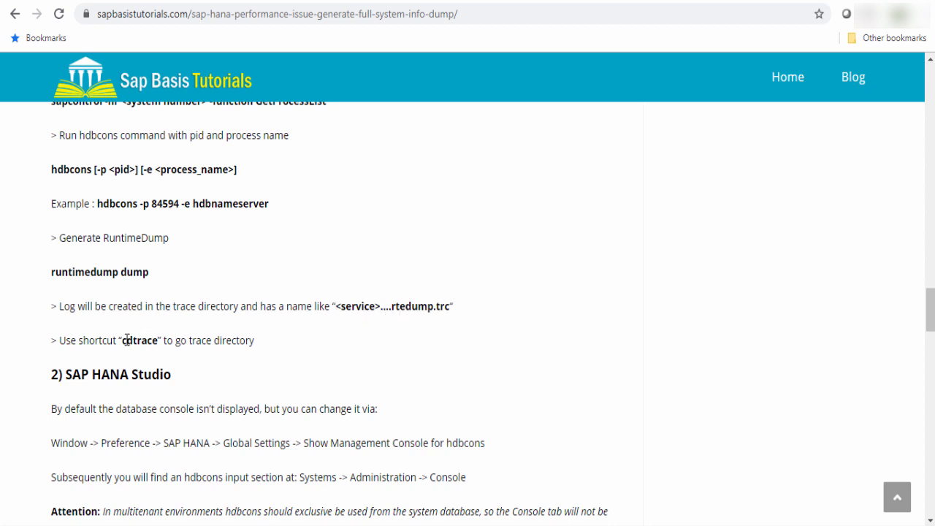
{"action": "mouse_move", "coordinate": [187, 348]}
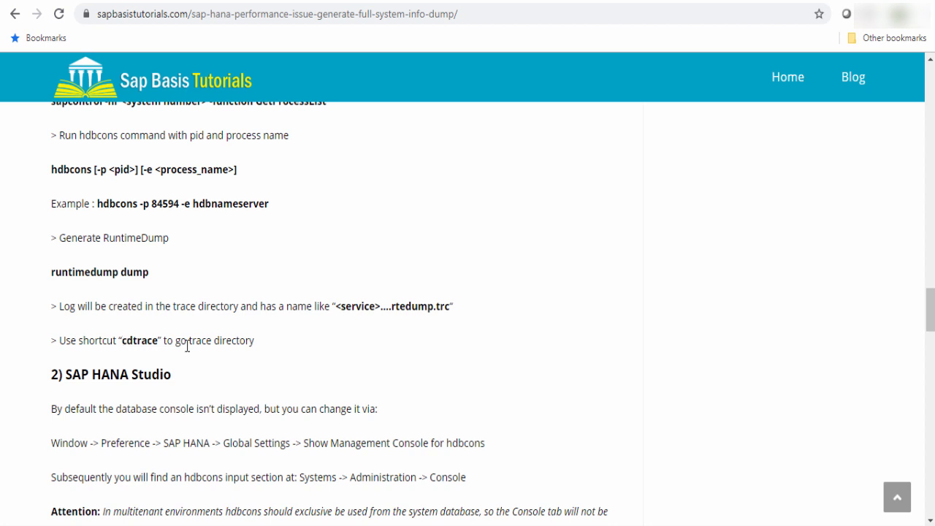
{"action": "scroll", "scroll_direction": "down", "scroll_amount": 3}
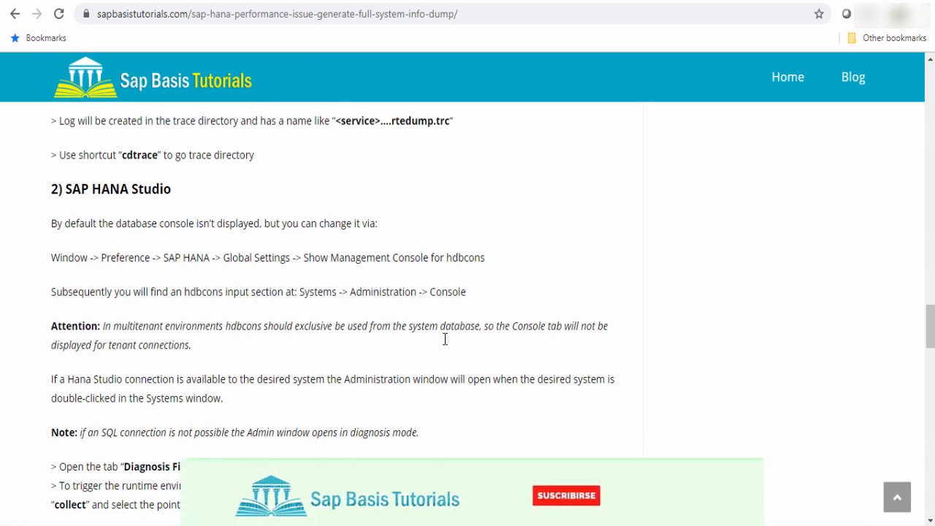
Scroll to the Diagnosis Files steps, emphasising 'Diagnosis Files', until the screenshot starts to appear
{"action": "left_click", "coordinate": [572, 494]}
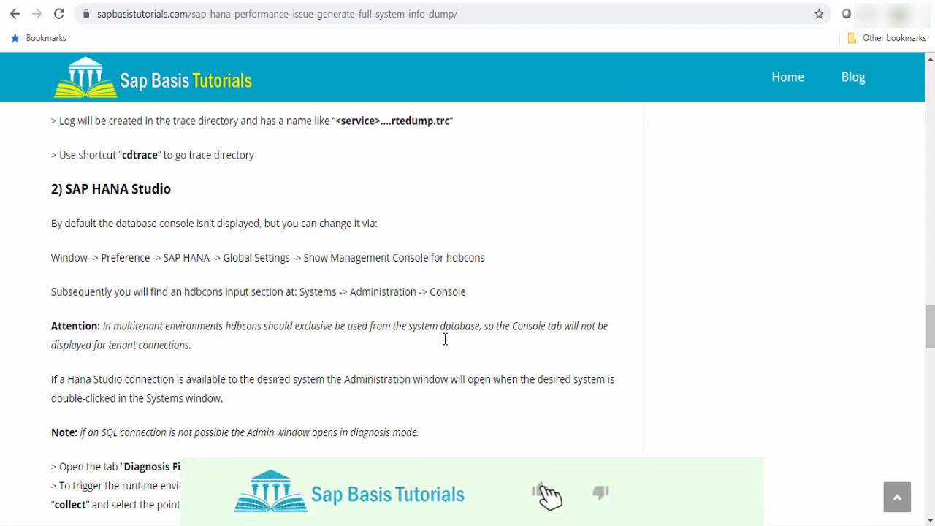
{"action": "scroll", "scroll_direction": "down", "scroll_amount": 3}
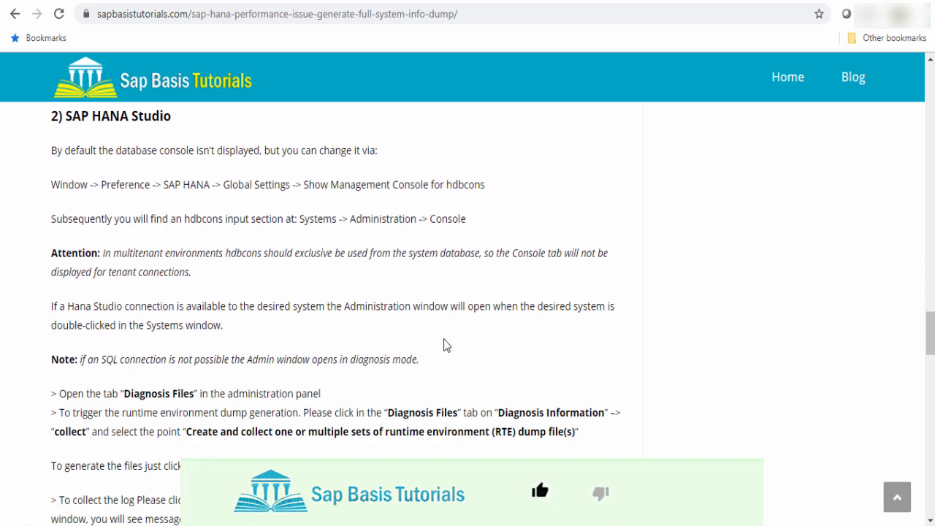
{"action": "scroll", "scroll_direction": "down", "scroll_amount": 3}
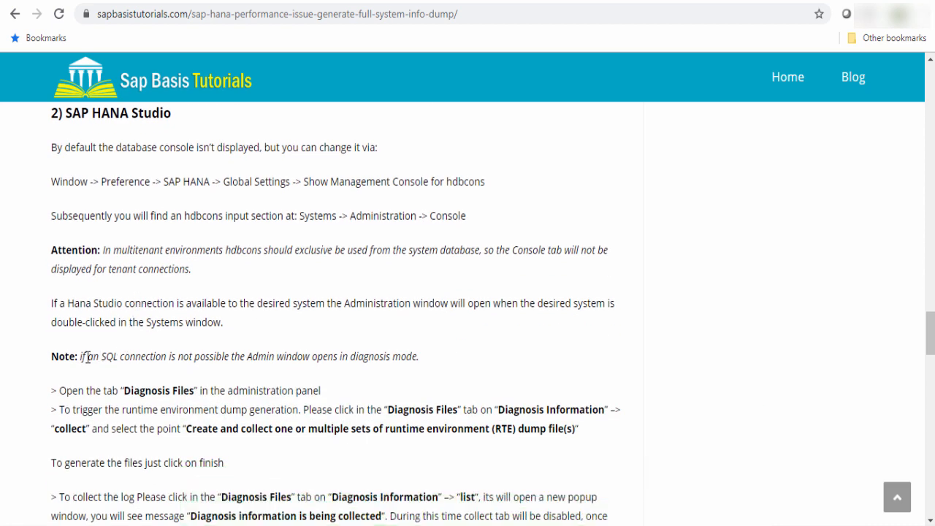
{"action": "mouse_move", "coordinate": [117, 355]}
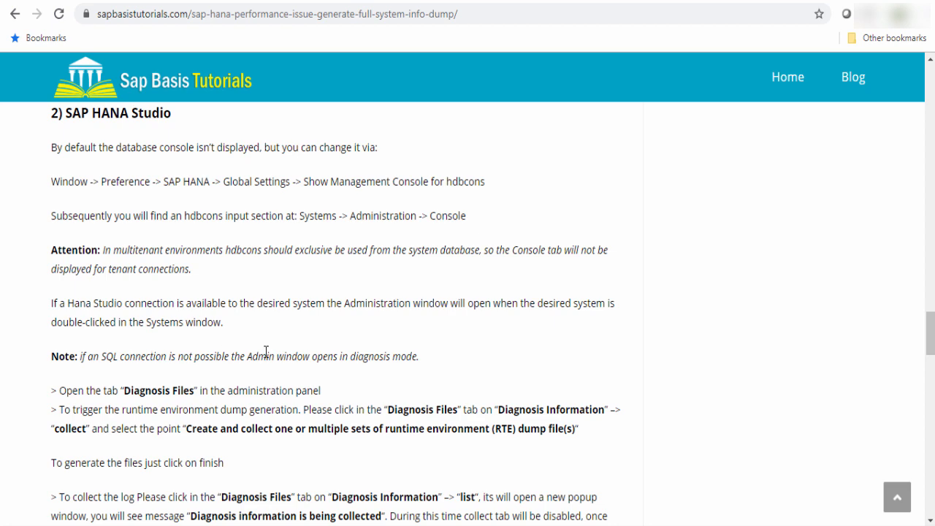
{"action": "scroll", "scroll_direction": "down", "scroll_amount": 3}
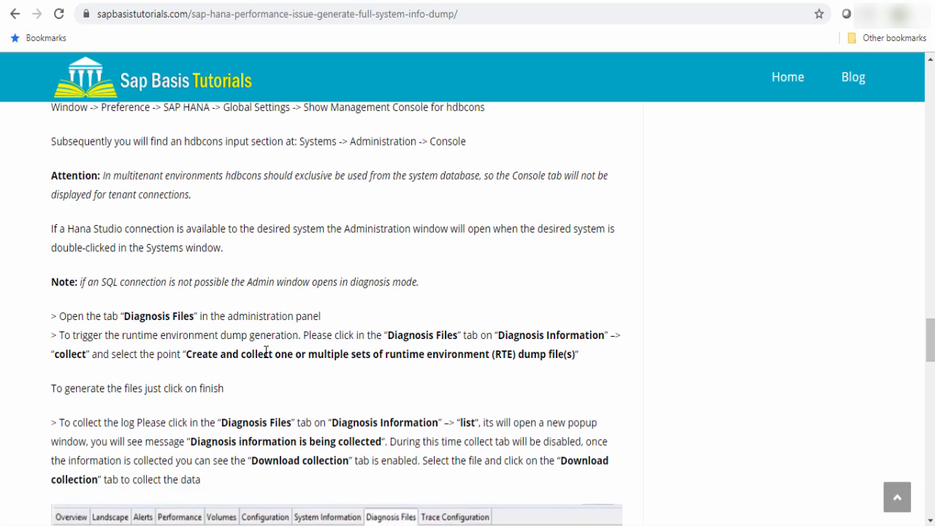
{"action": "scroll", "scroll_direction": "down", "scroll_amount": 3}
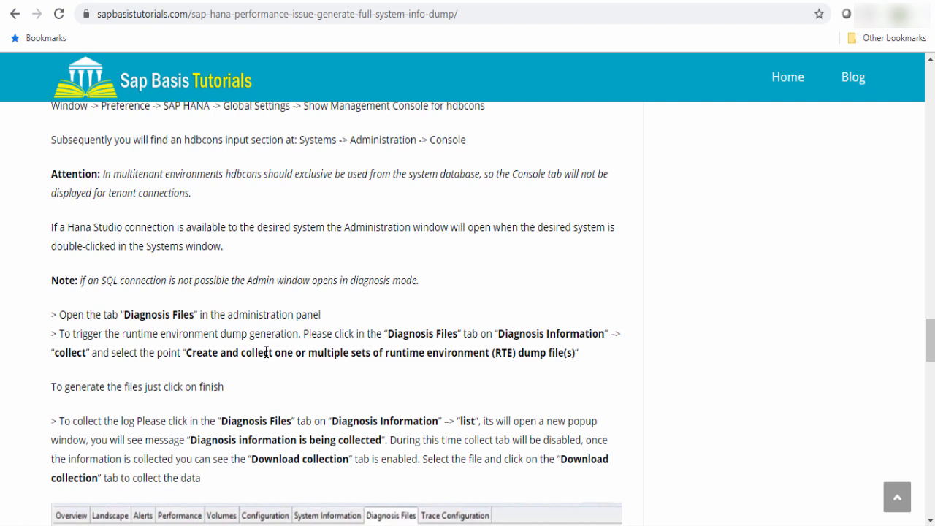
{"action": "mouse_move", "coordinate": [214, 316]}
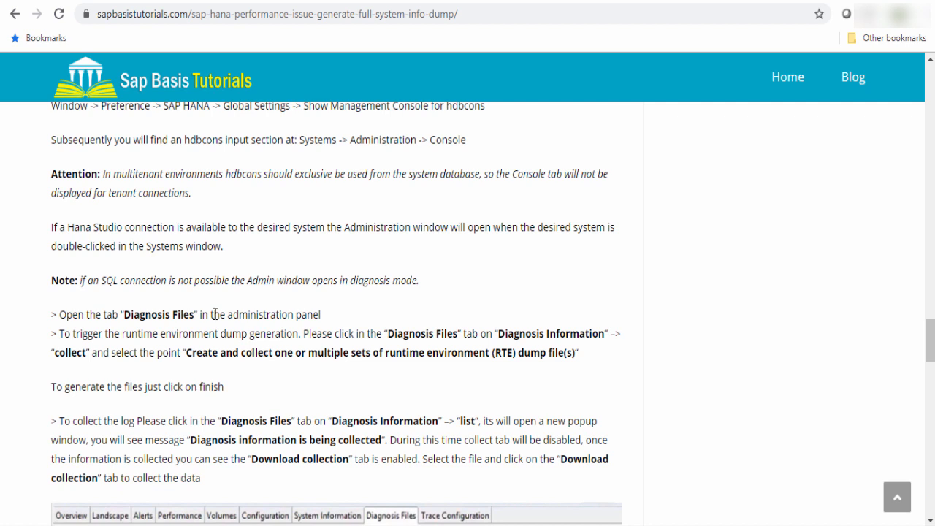
{"action": "double_click", "coordinate": [154, 314]}
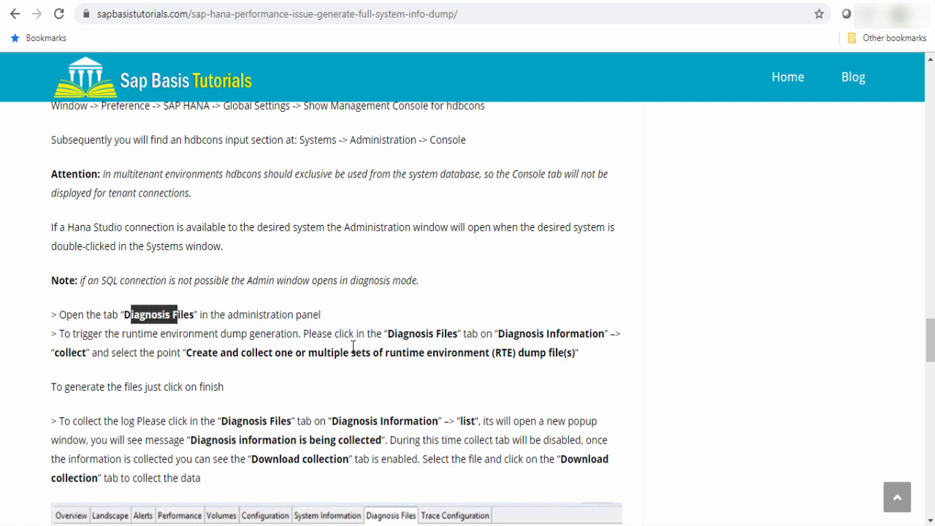
{"action": "scroll", "scroll_direction": "down", "scroll_amount": 3}
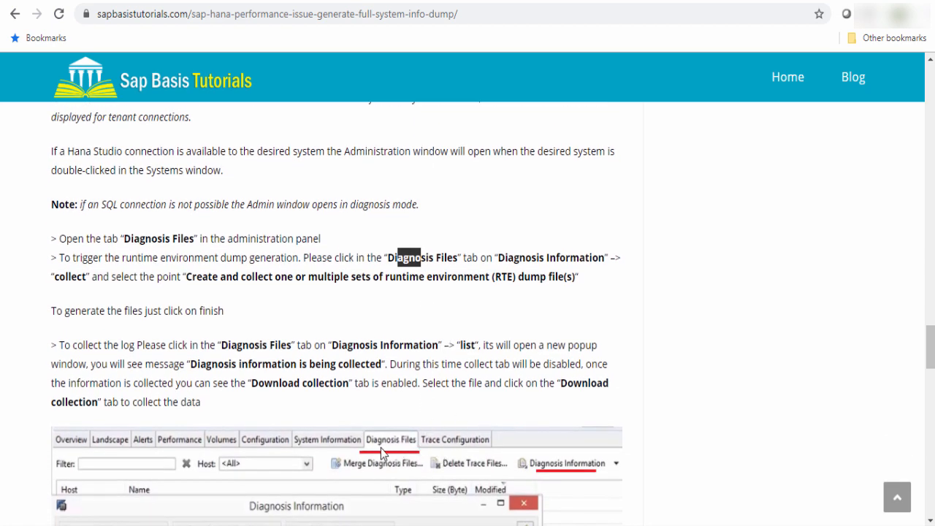
{"action": "mouse_move", "coordinate": [380, 464]}
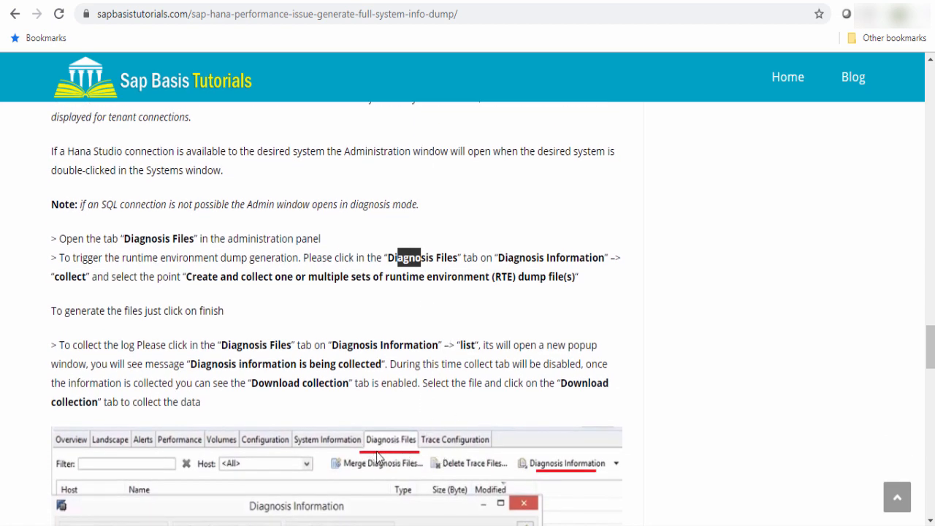
{"action": "mouse_move", "coordinate": [552, 476]}
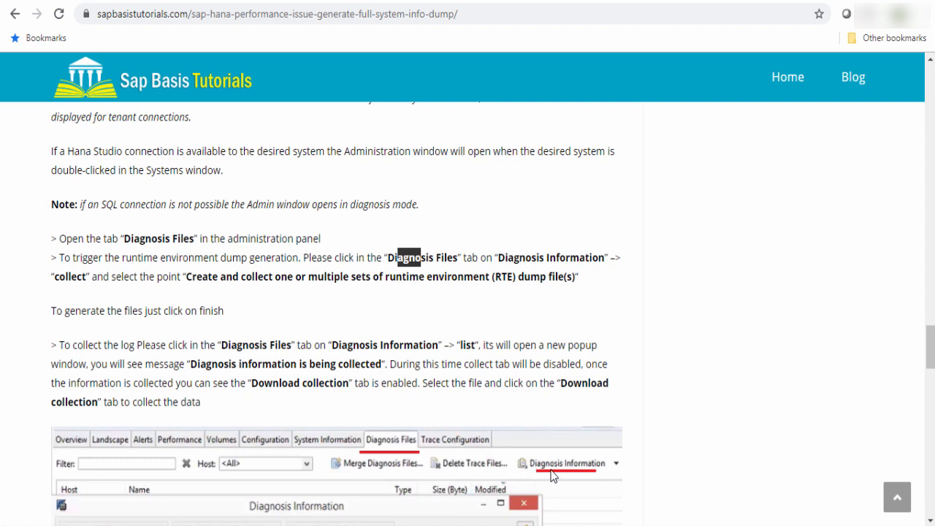
{"action": "mouse_move", "coordinate": [620, 473]}
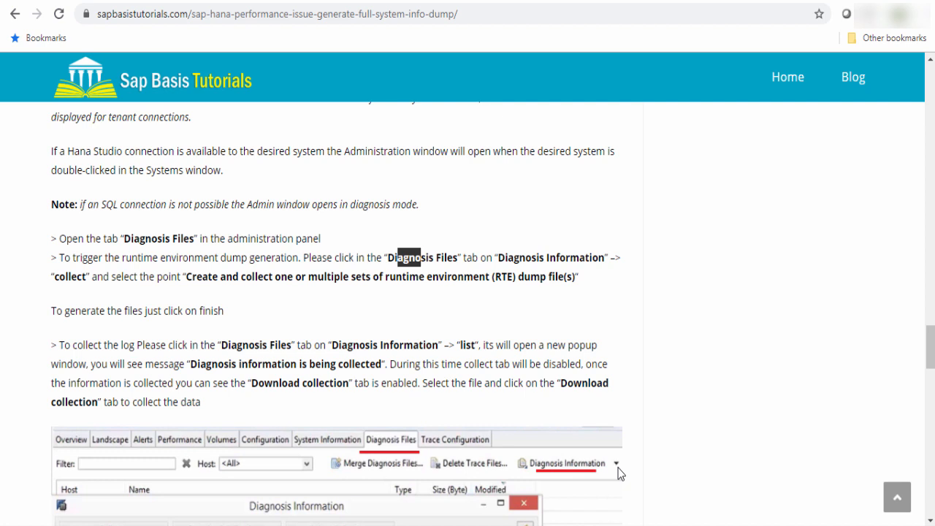
{"action": "mouse_move", "coordinate": [134, 271]}
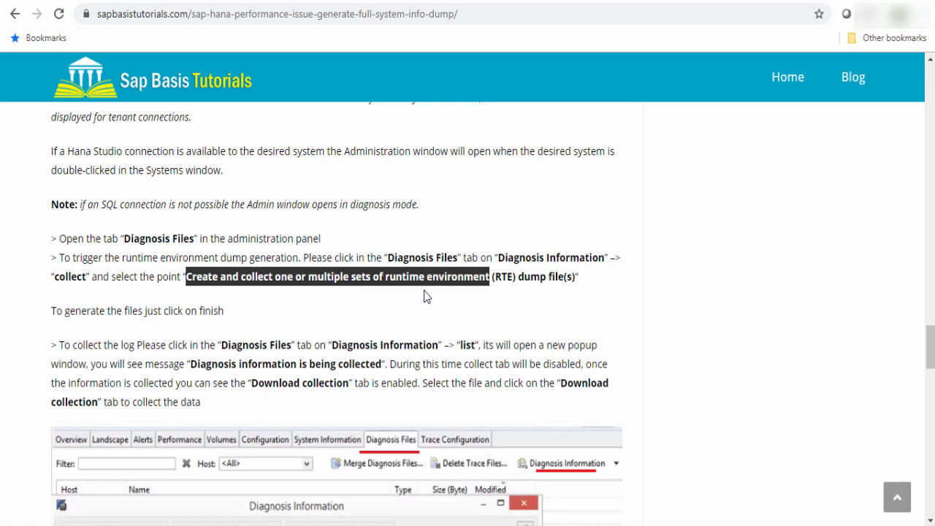
Scroll to the Diagnosis Information popup screenshot with the 'being collected' message
{"action": "scroll", "scroll_direction": "down", "scroll_amount": 3}
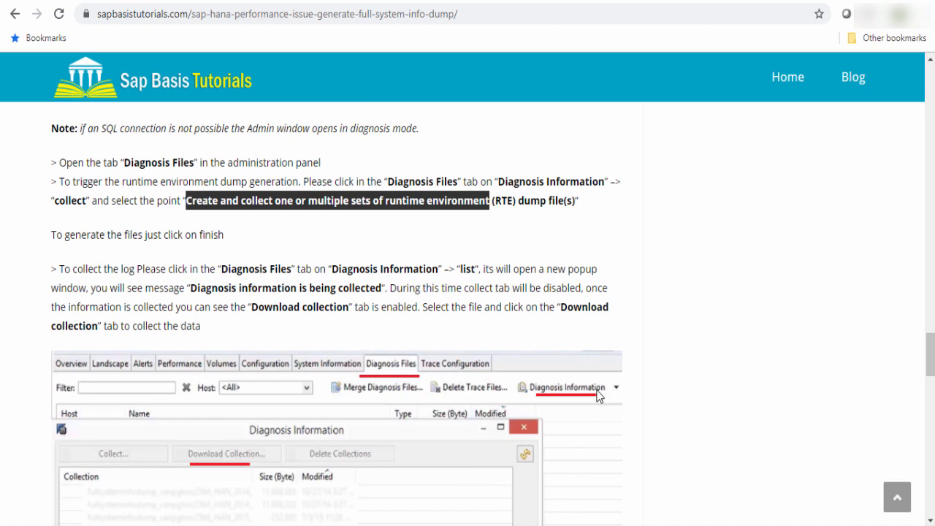
{"action": "mouse_move", "coordinate": [471, 276]}
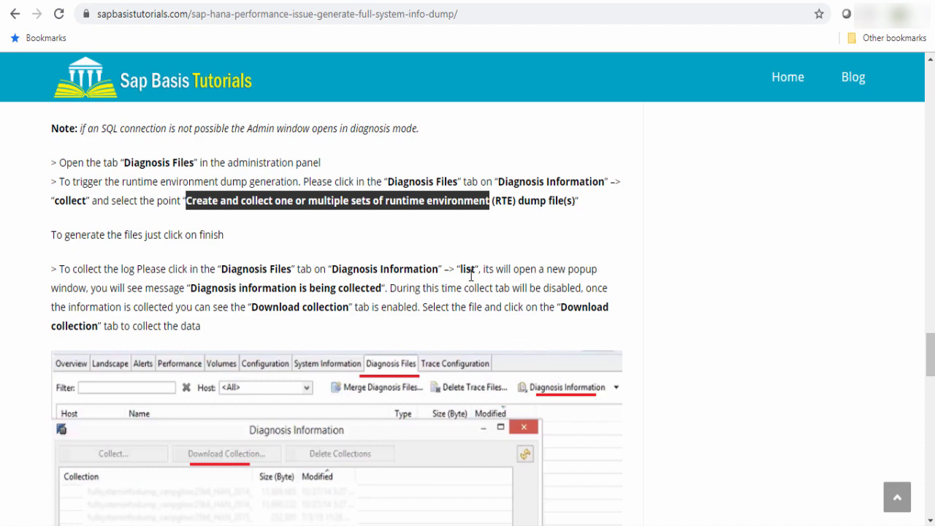
{"action": "scroll", "scroll_direction": "down", "scroll_amount": 3}
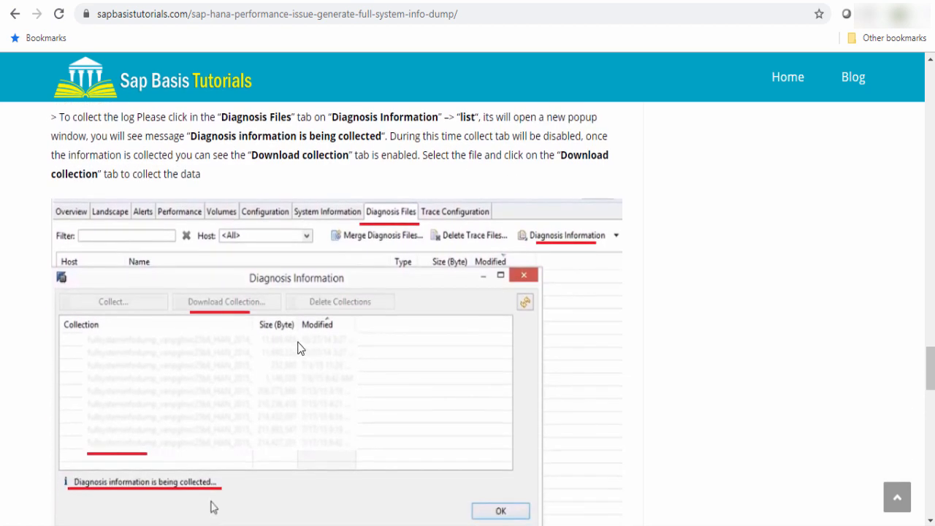
{"action": "mouse_move", "coordinate": [362, 457]}
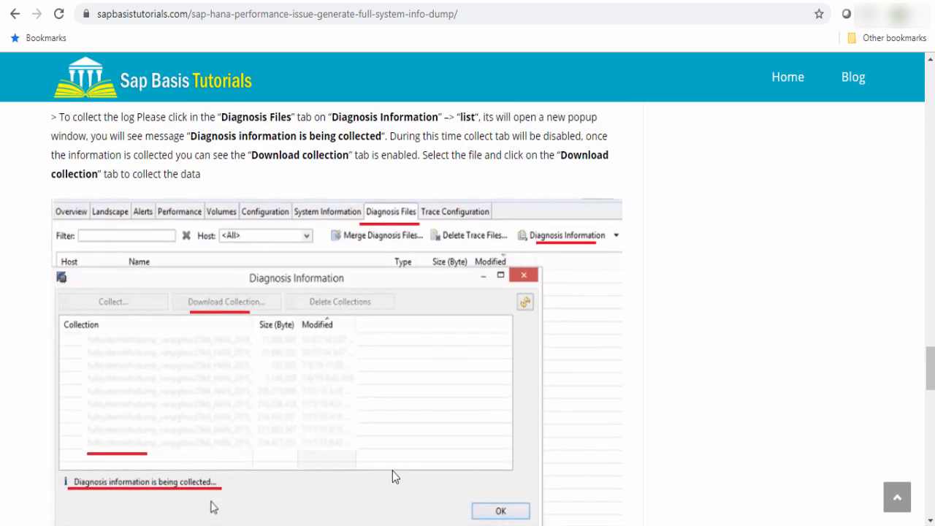
{"action": "mouse_move", "coordinate": [415, 471]}
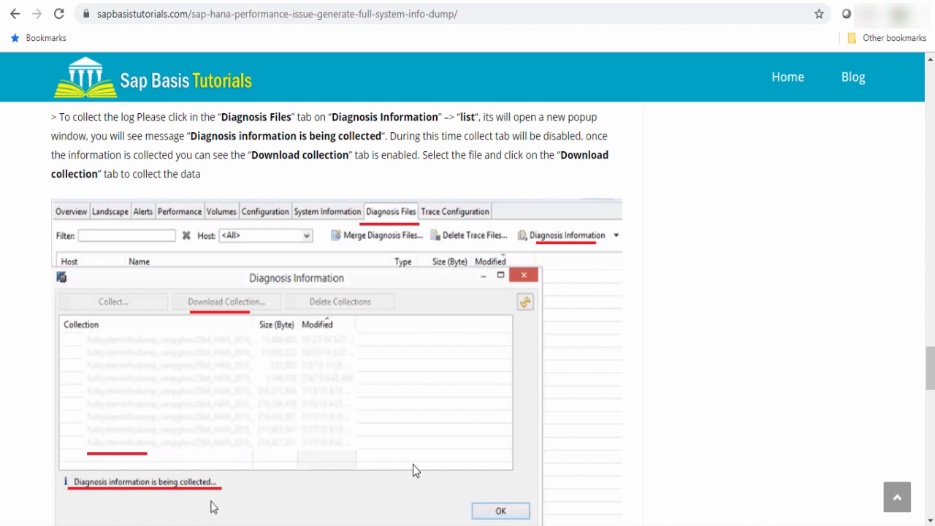
Scroll past the screenshot to the '3) DBACOCKPIT' heading and its minimum basis versions
{"action": "scroll", "scroll_direction": "down", "scroll_amount": 3}
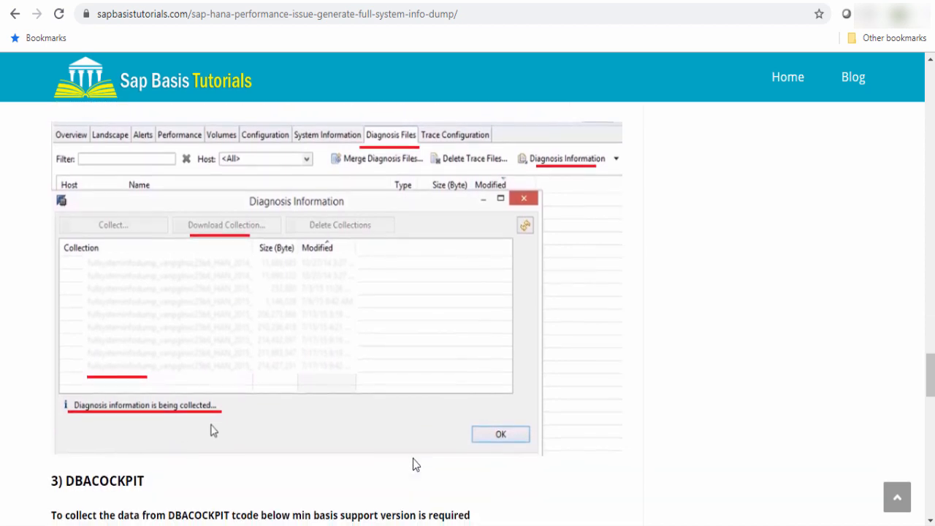
{"action": "scroll", "scroll_direction": "down", "scroll_amount": 3}
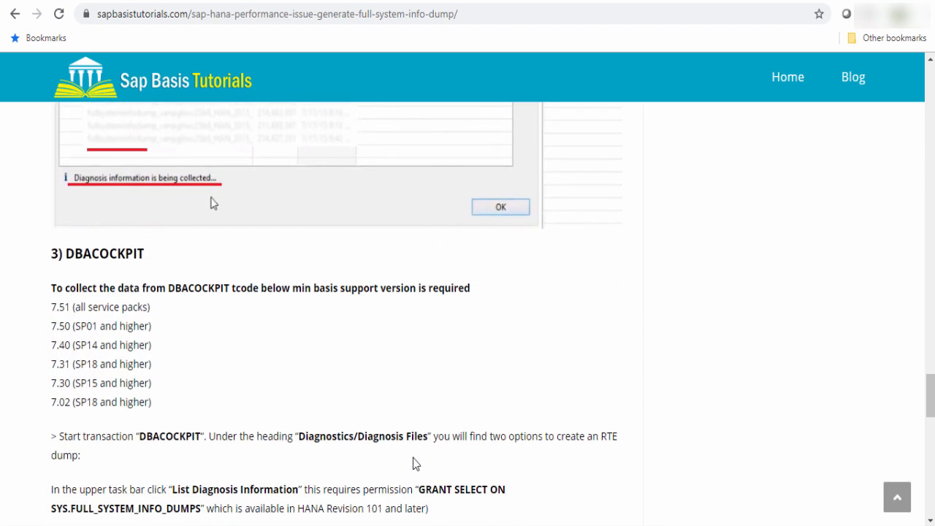
{"action": "mouse_move", "coordinate": [117, 307]}
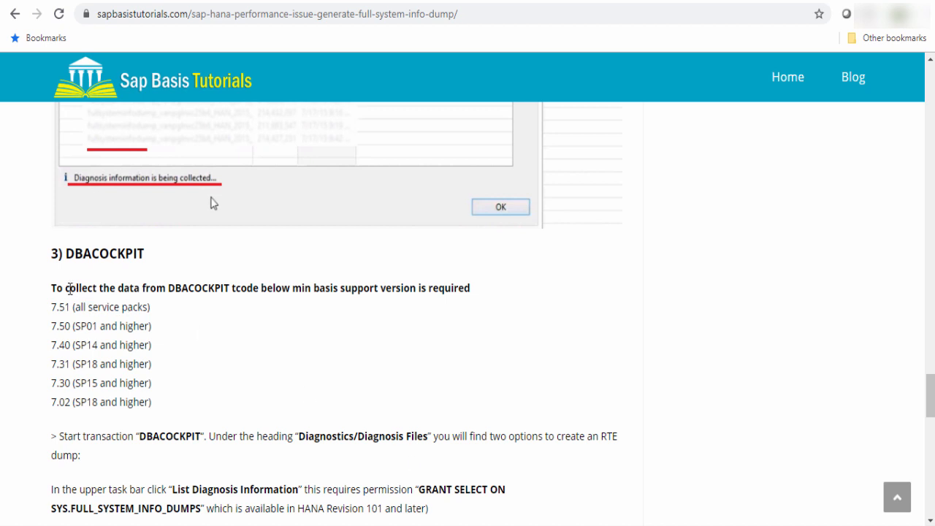
Highlight the DBACOCKPIT requirement sentence and version list, then scroll to the reference SAP Notes
{"action": "left_click_drag", "start_coordinate": [67, 286], "coordinate": [301, 287]}
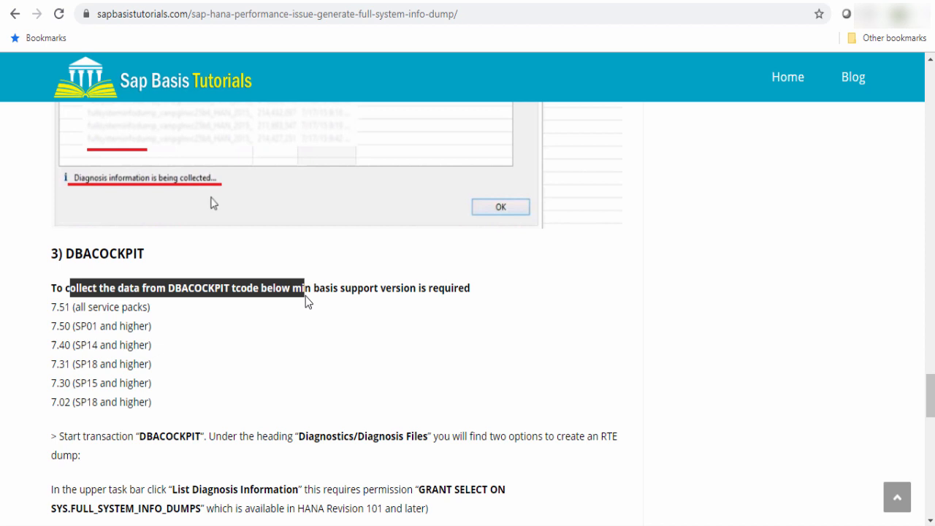
{"action": "left_click", "coordinate": [86, 306]}
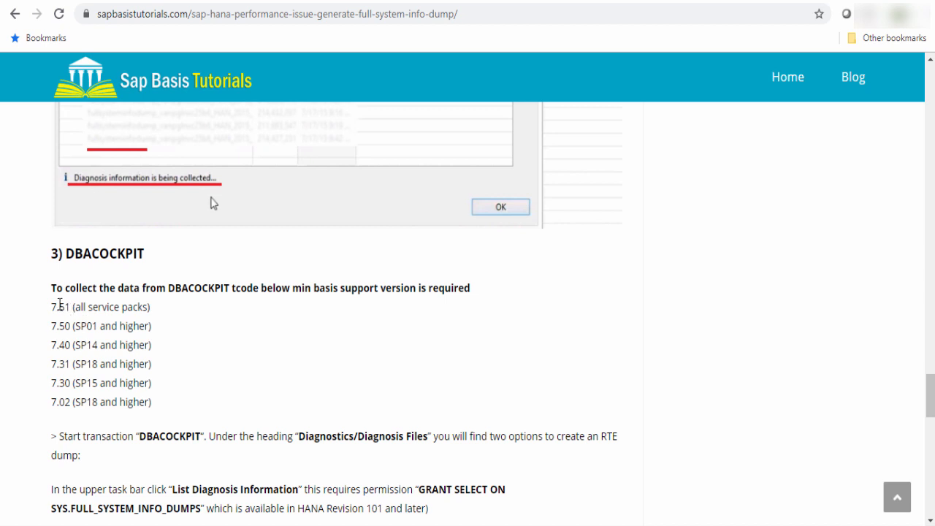
{"action": "left_click_drag", "start_coordinate": [53, 307], "coordinate": [139, 401]}
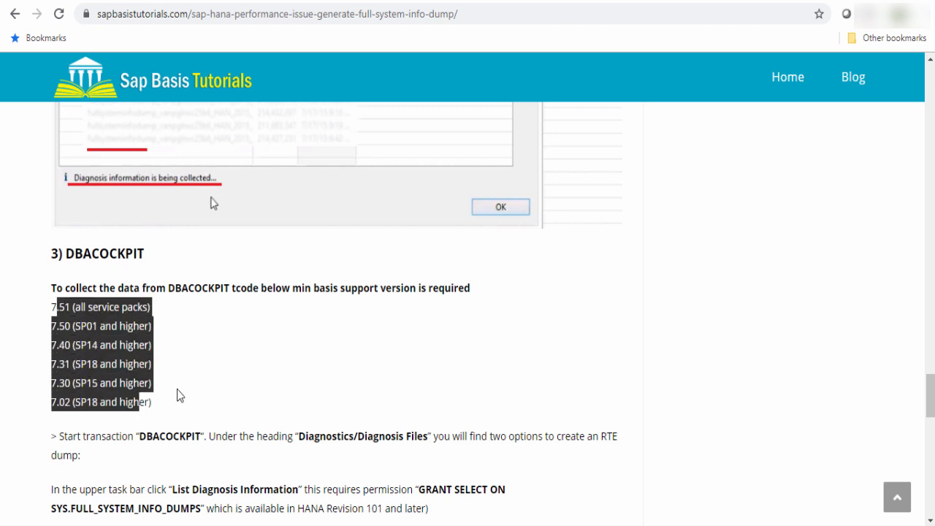
{"action": "scroll", "scroll_direction": "down", "scroll_amount": 3}
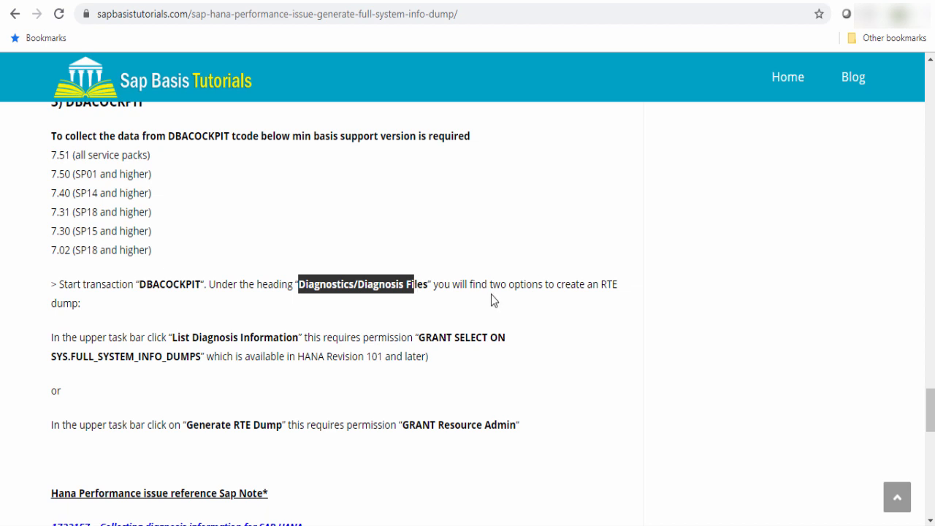
{"action": "mouse_move", "coordinate": [489, 288]}
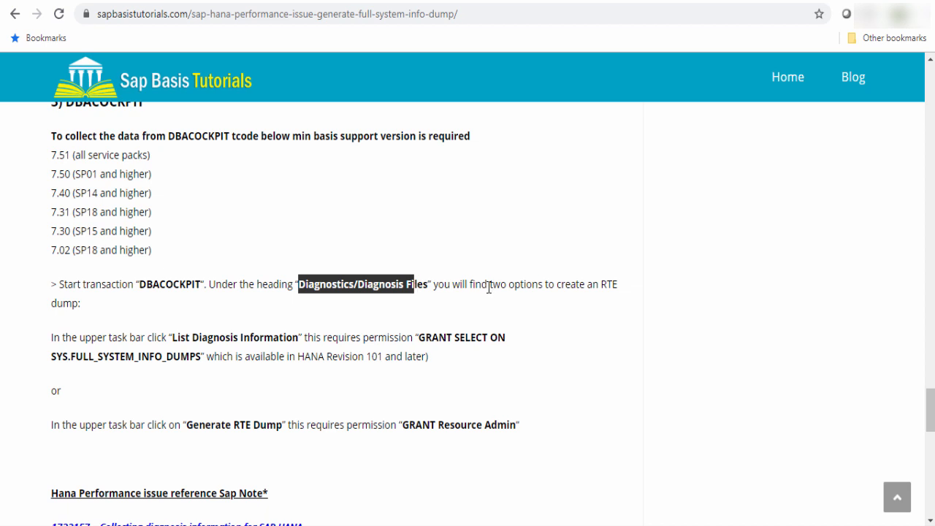
{"action": "scroll", "scroll_direction": "down", "scroll_amount": 3}
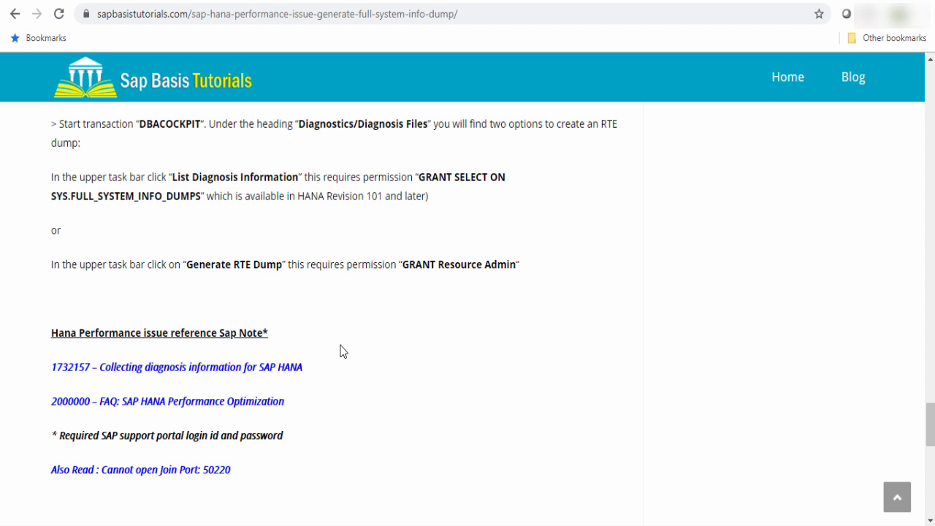
{"action": "mouse_move", "coordinate": [338, 400]}
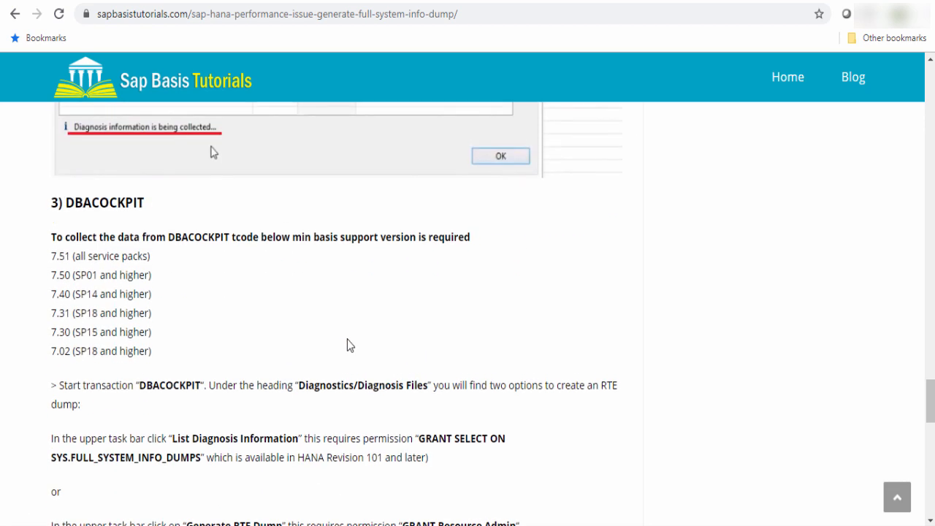
{"action": "scroll", "scroll_direction": "down", "scroll_amount": 3}
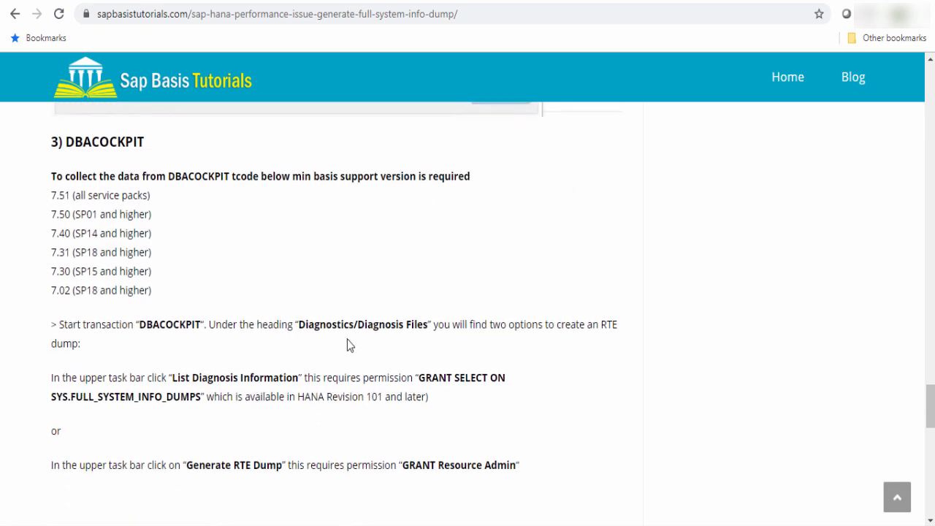
{"action": "scroll", "scroll_direction": "down", "scroll_amount": 3}
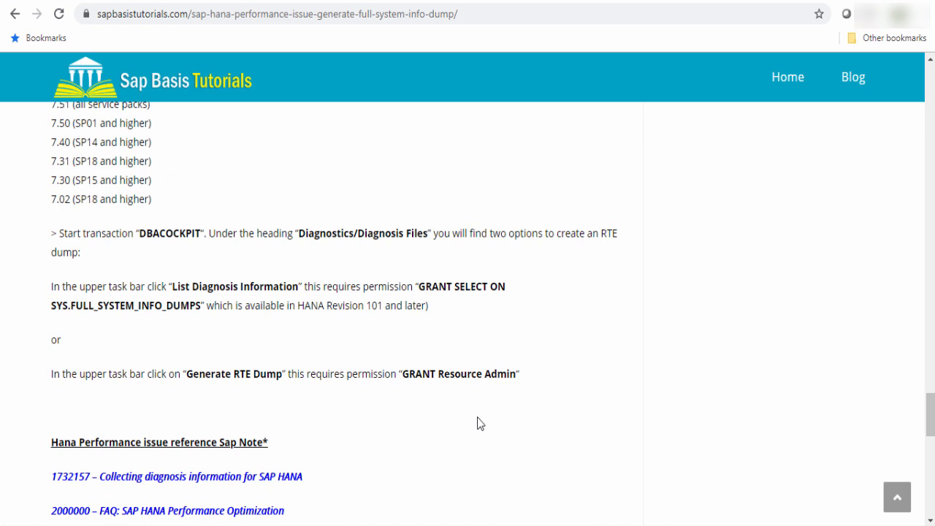